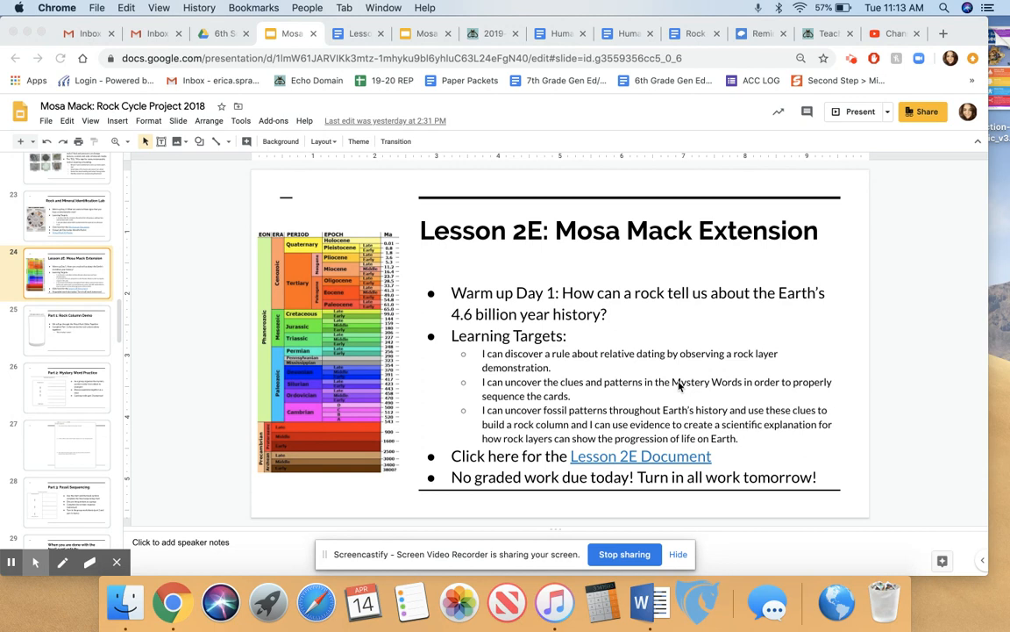
mouse_move(600, 397)
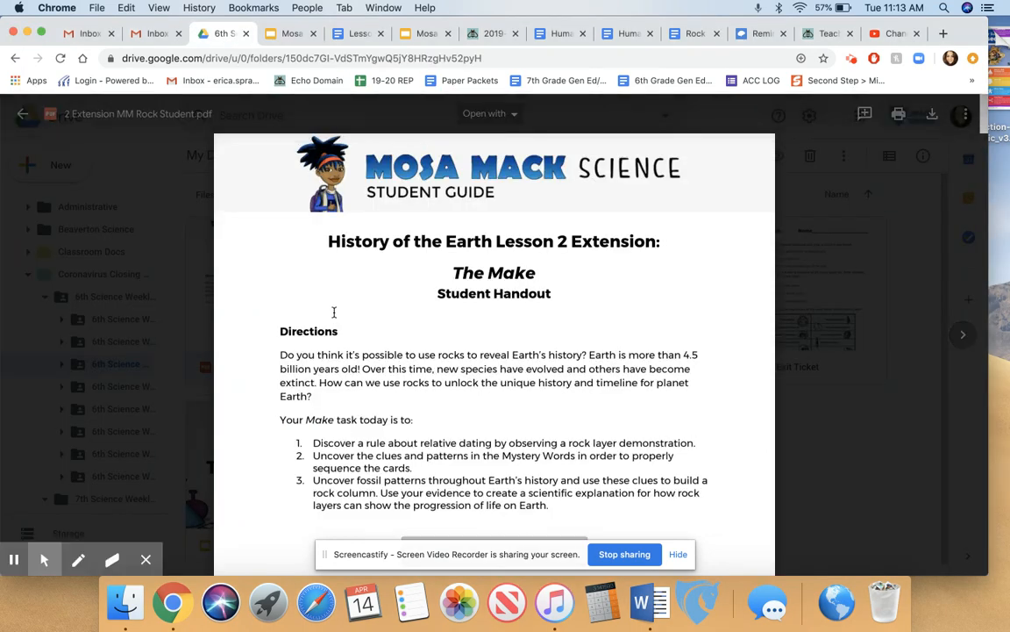
- Leave the handout for the lesson slides and bring up the 'The Make: History of the Earth' deck
left_click(291, 33)
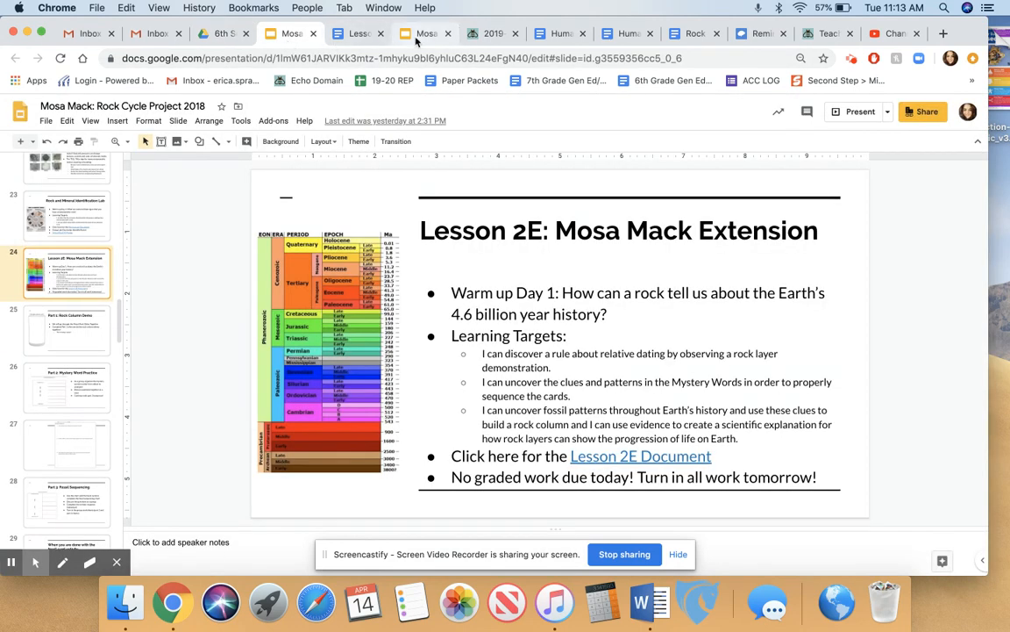
left_click(424, 33)
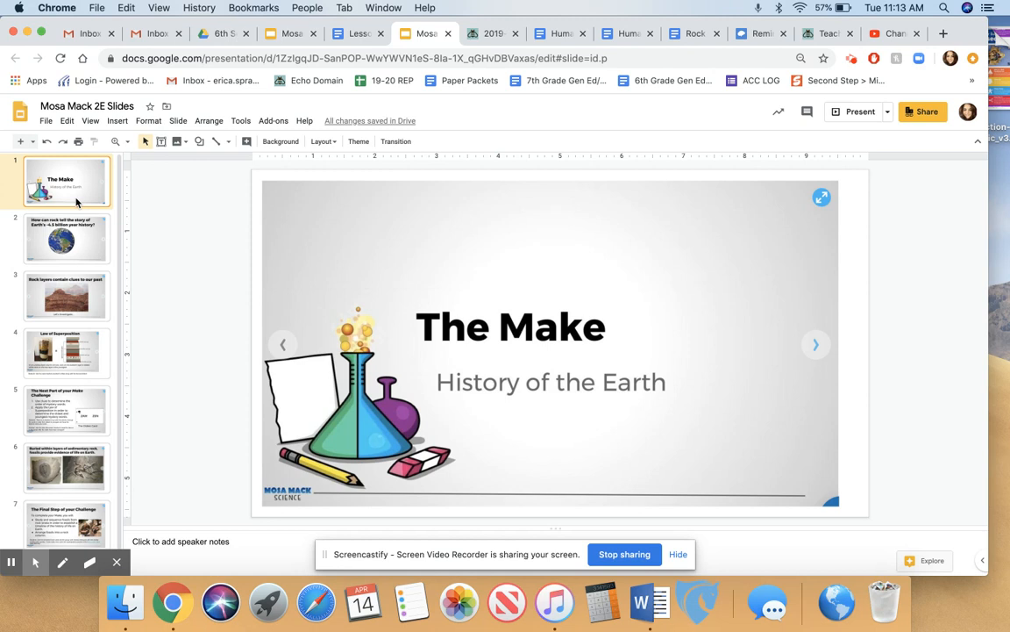
mouse_move(77, 204)
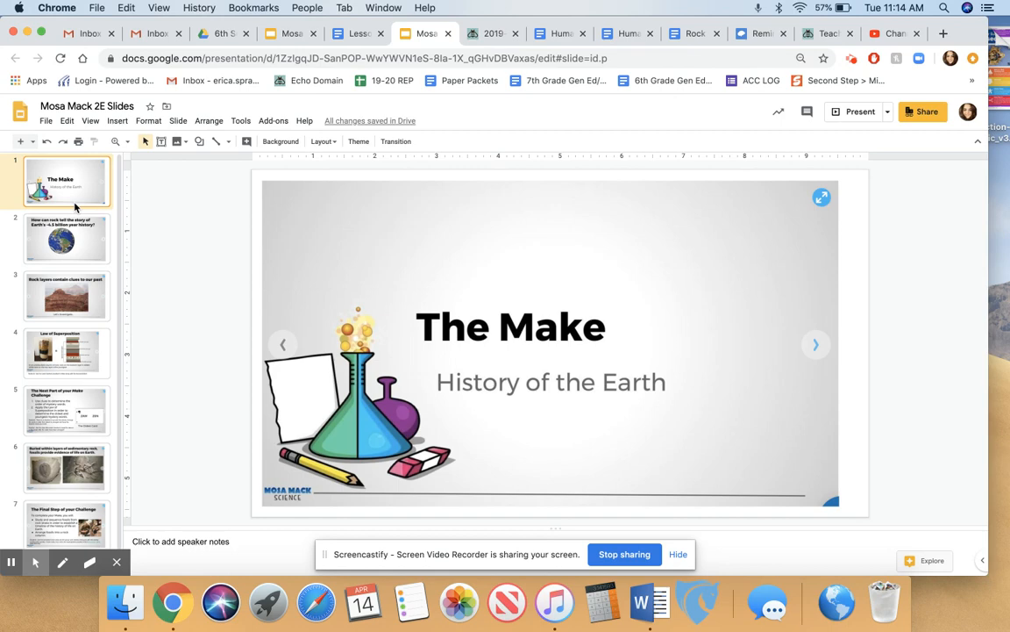
- Page through the Earth history question and rock layers clues slides to slide 4, Law of Superposition
left_click(67, 238)
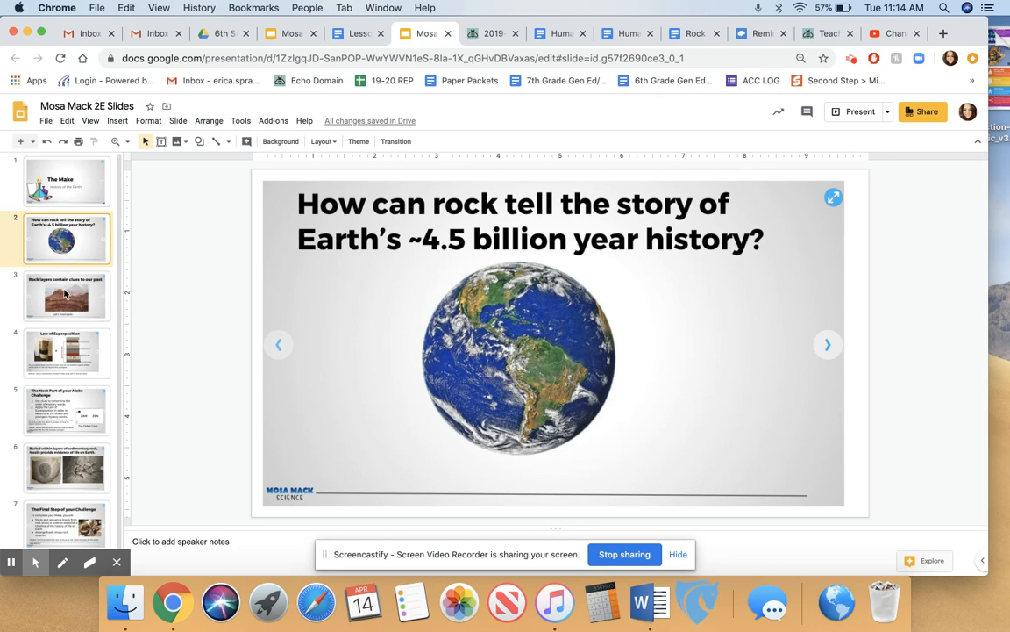
left_click(66, 295)
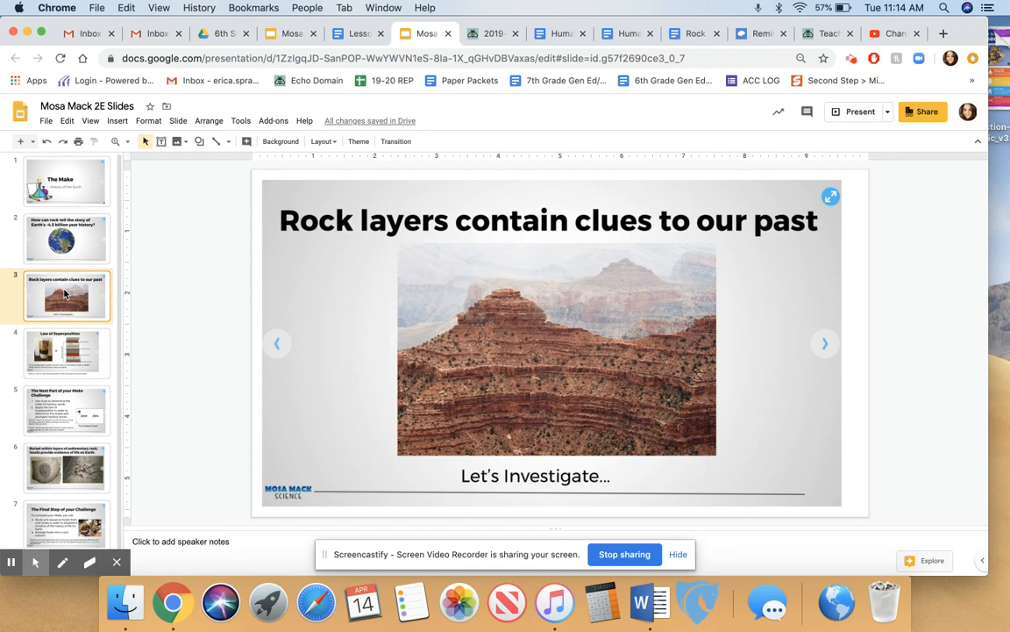
mouse_move(67, 294)
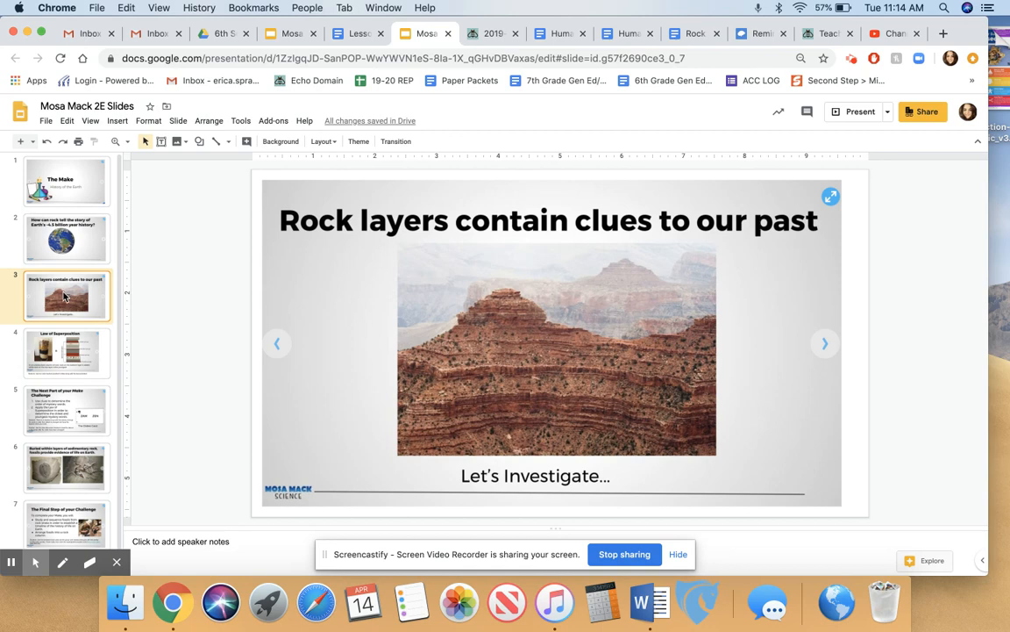
left_click(67, 353)
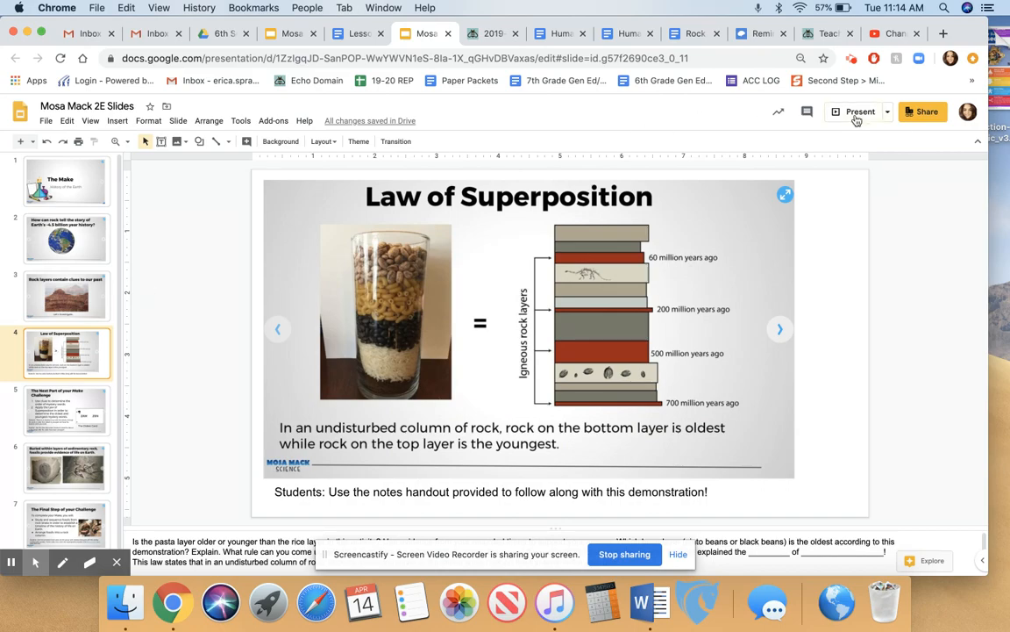
- Start presenting the deck full screen from the Law of Superposition slide
left_click(860, 112)
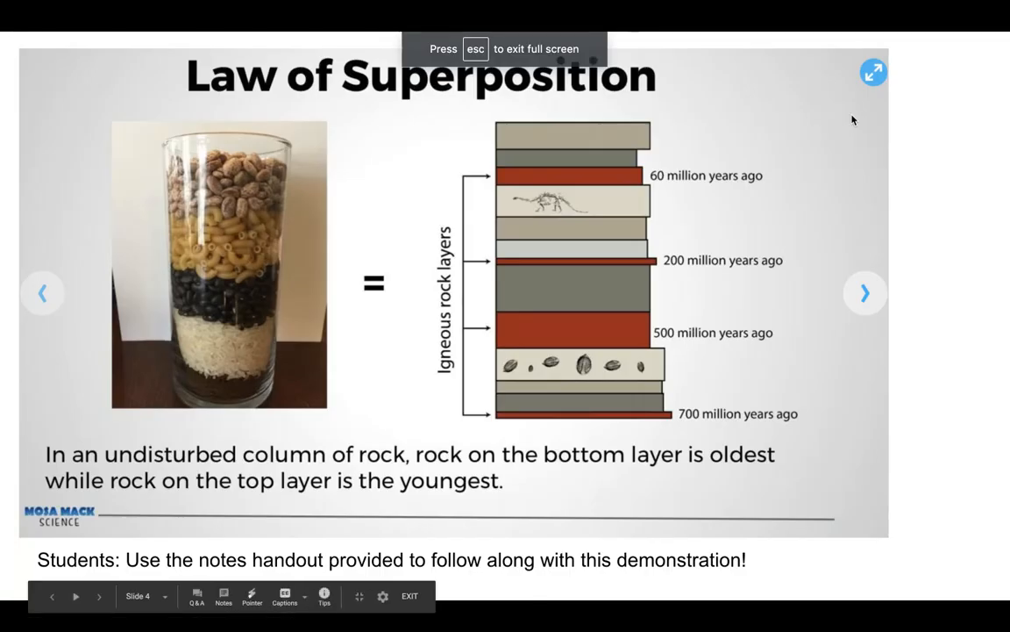
mouse_move(350, 240)
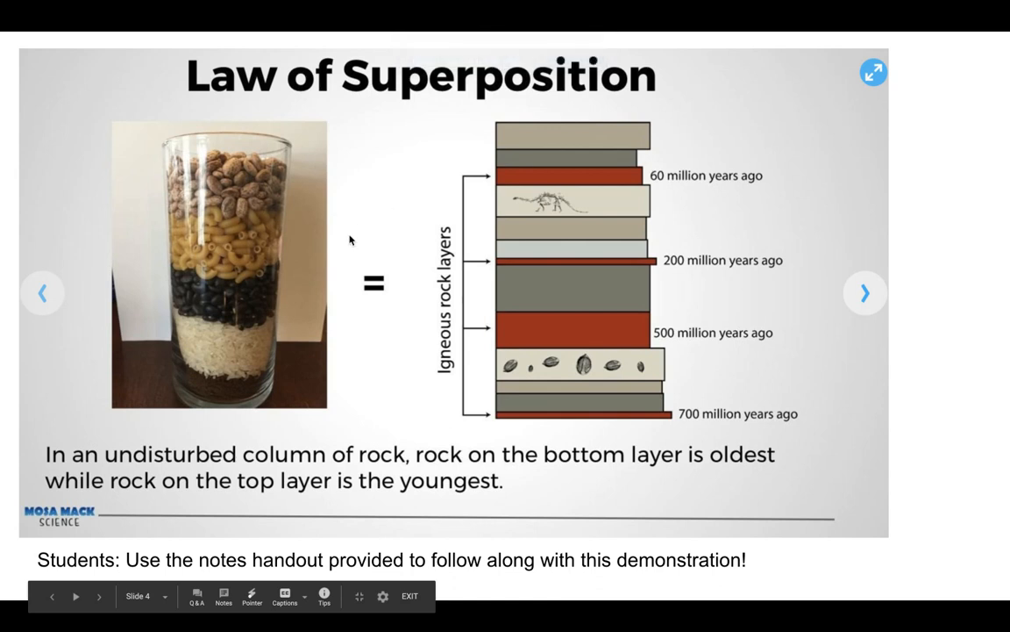
mouse_move(200, 284)
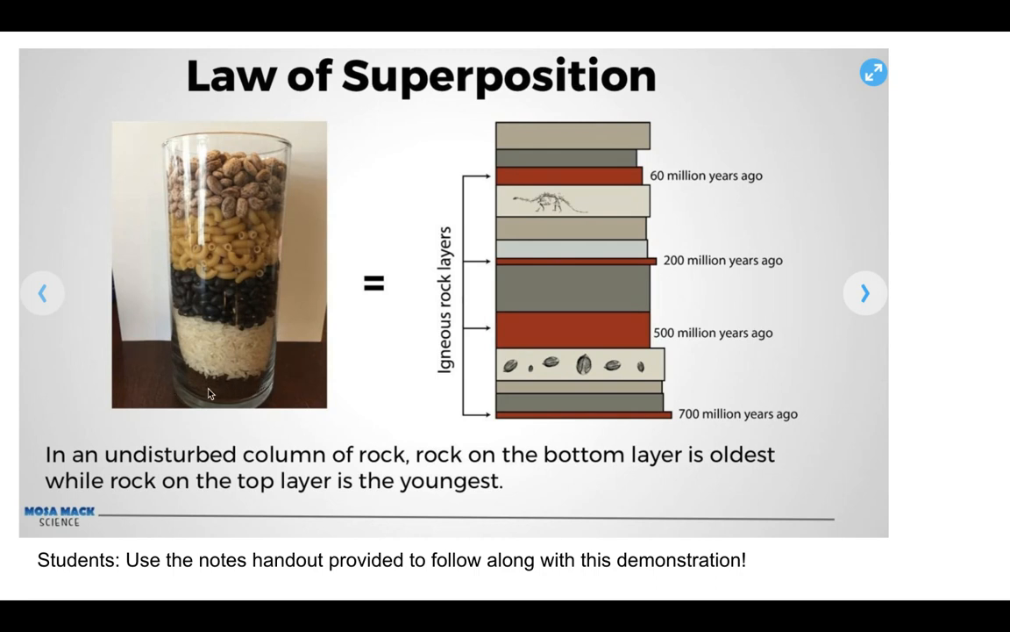
mouse_move(258, 364)
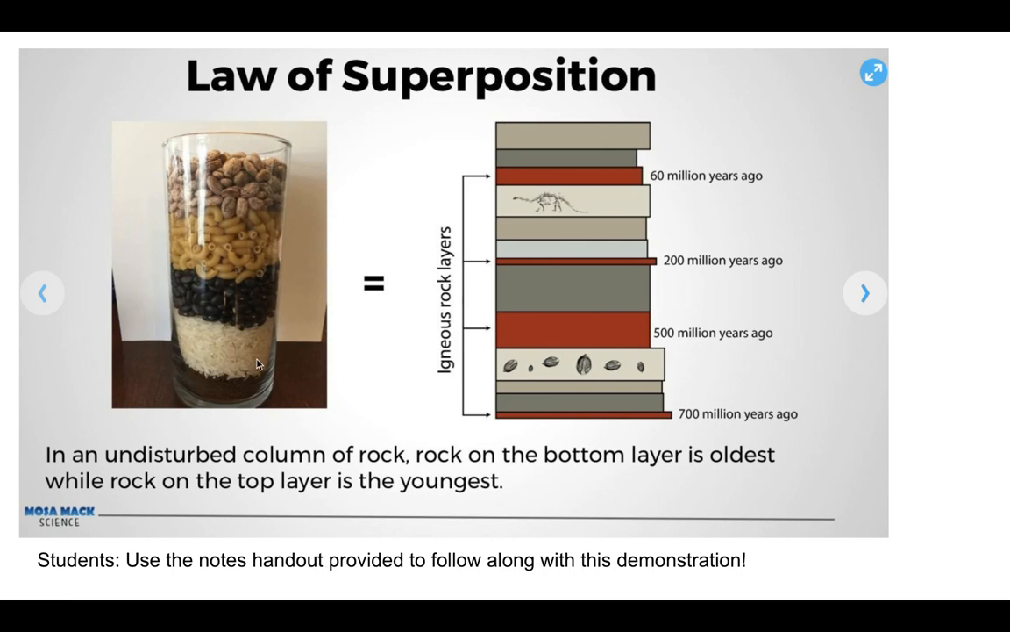
mouse_move(235, 302)
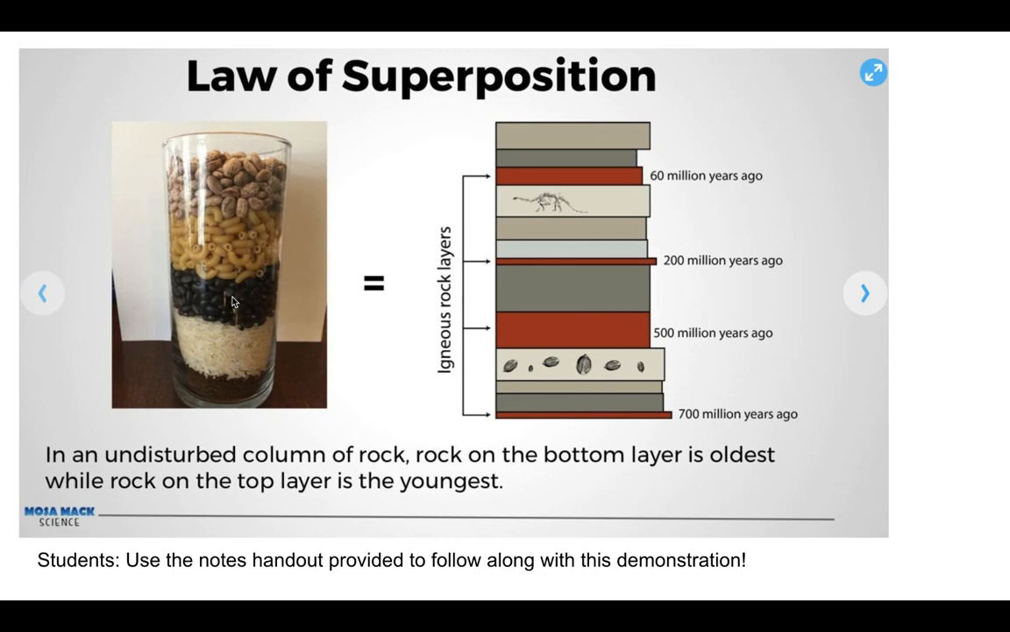
mouse_move(225, 182)
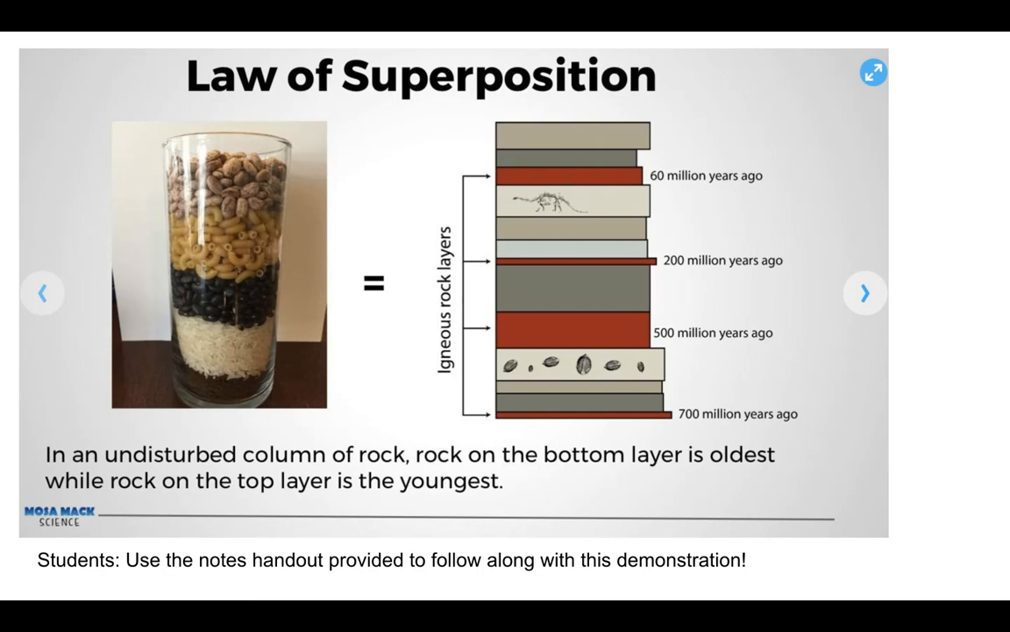
mouse_move(249, 156)
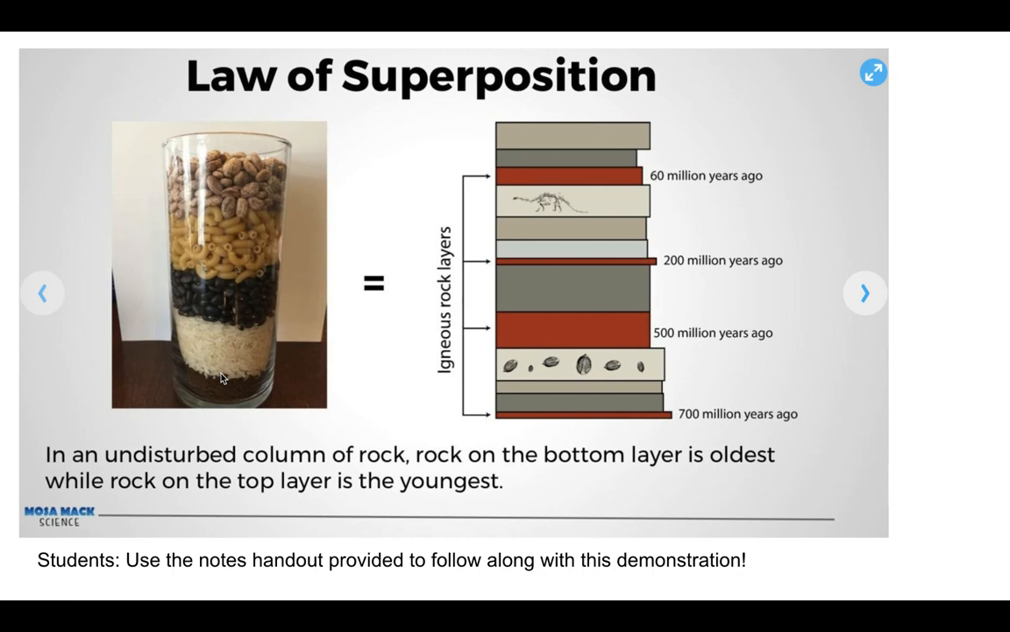
mouse_move(267, 330)
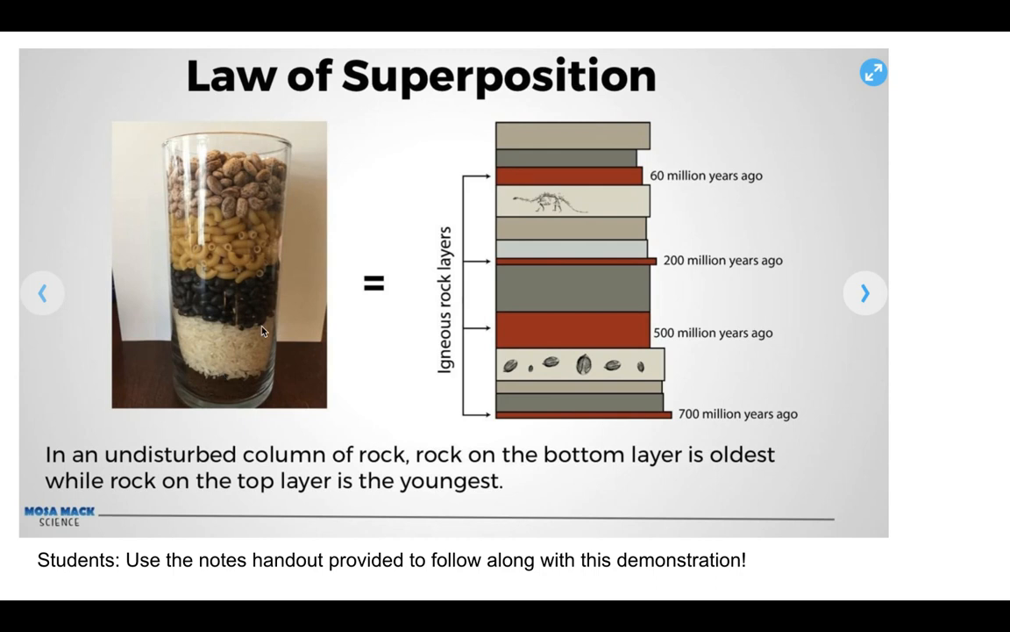
mouse_move(590, 218)
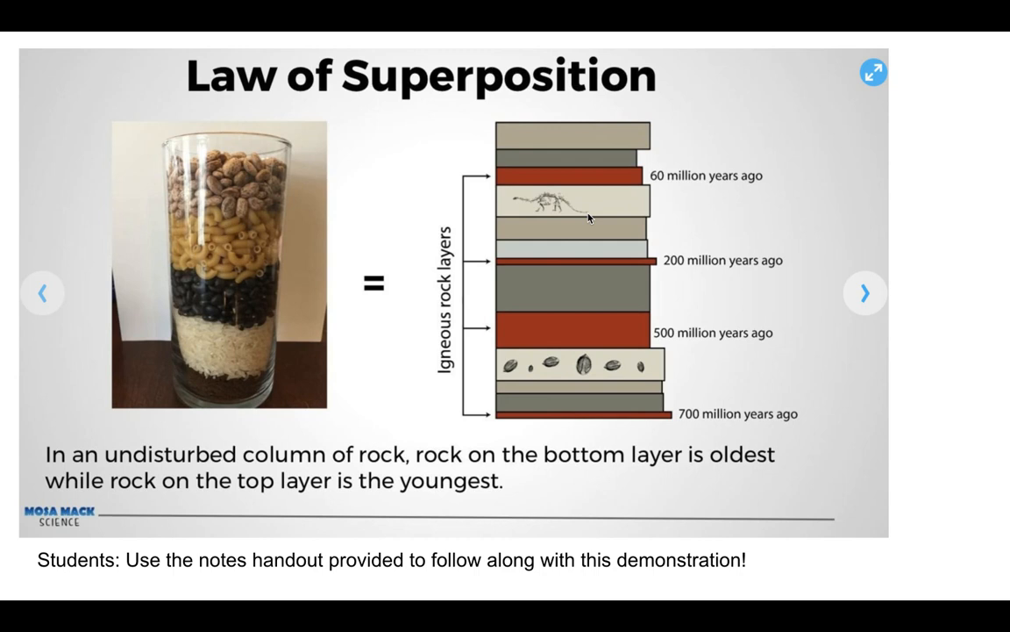
mouse_move(573, 422)
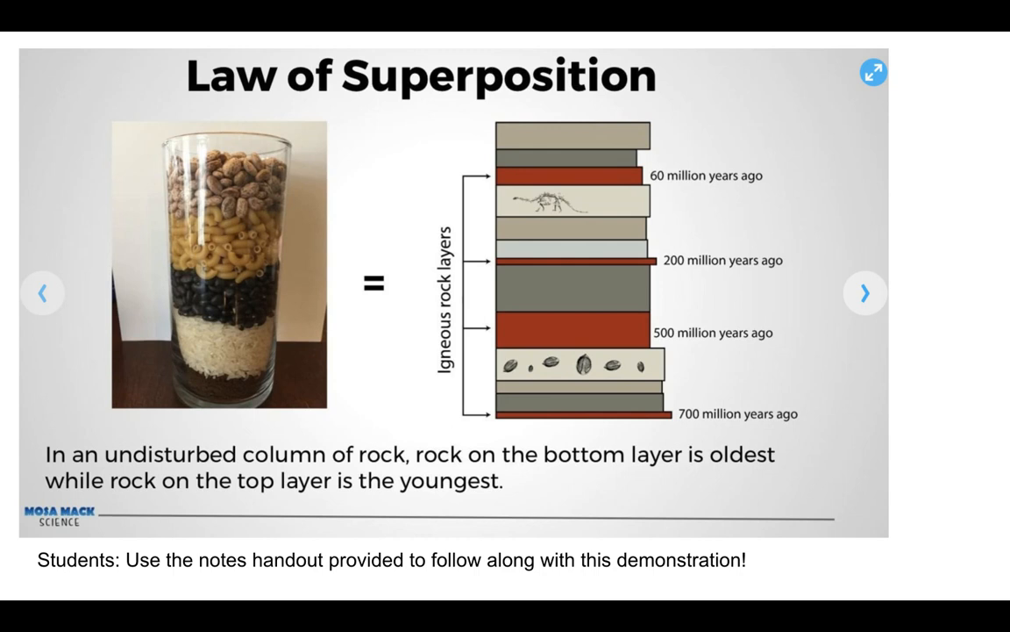
mouse_move(538, 441)
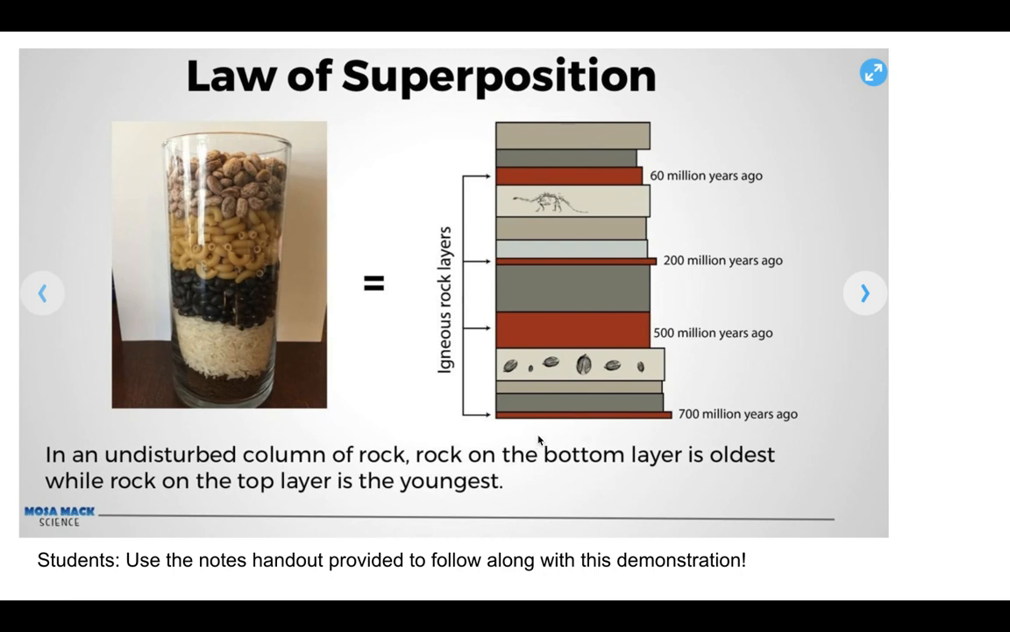
mouse_move(544, 423)
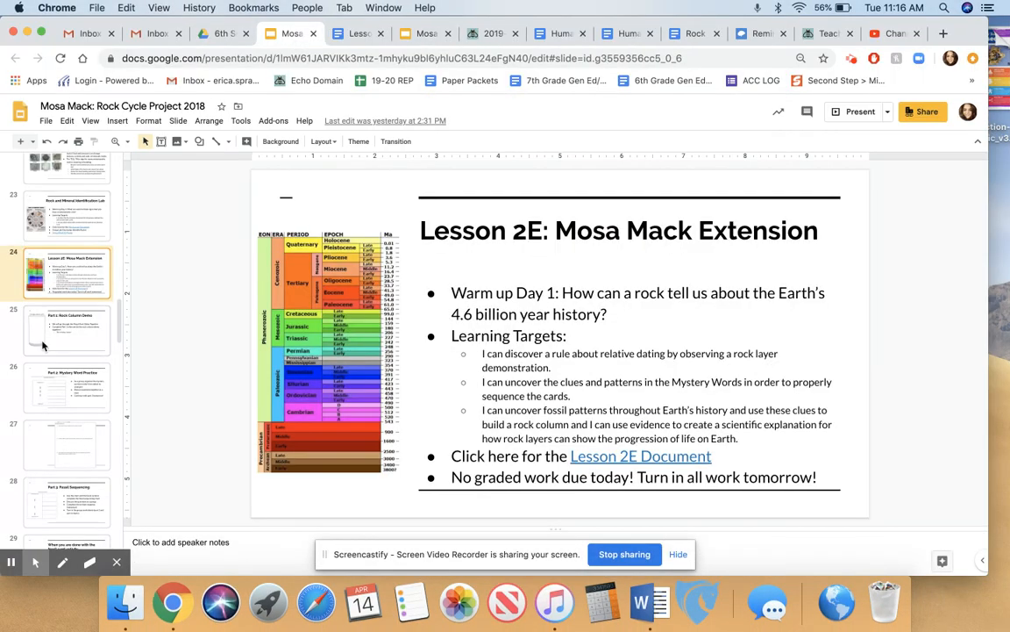
- Show the Rock Column Demo slide, the Make Challenge slide in the 2E deck, then the student handout PDF
left_click(67, 330)
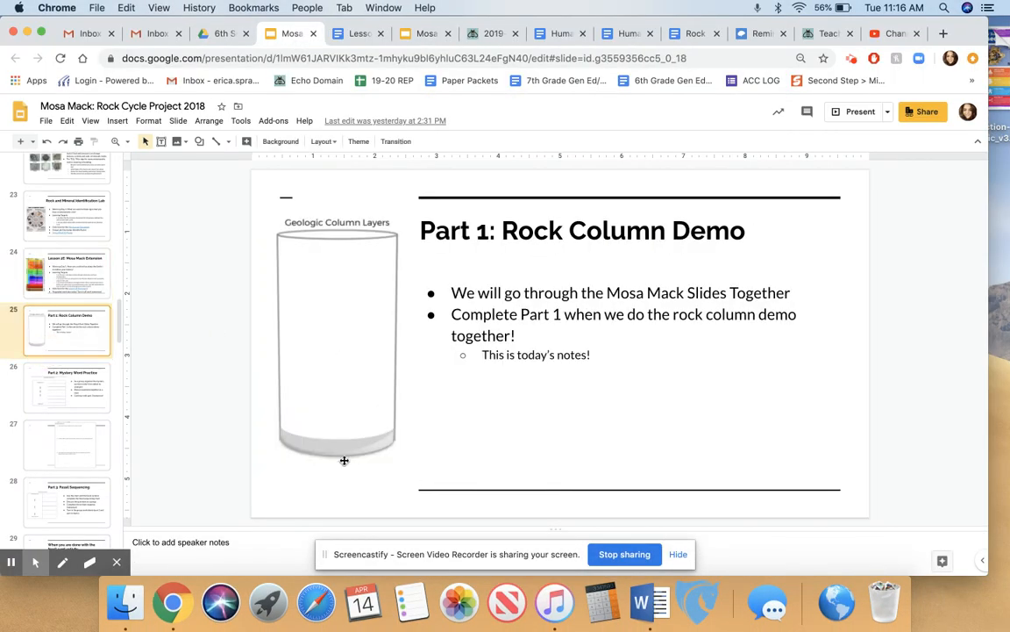
mouse_move(307, 388)
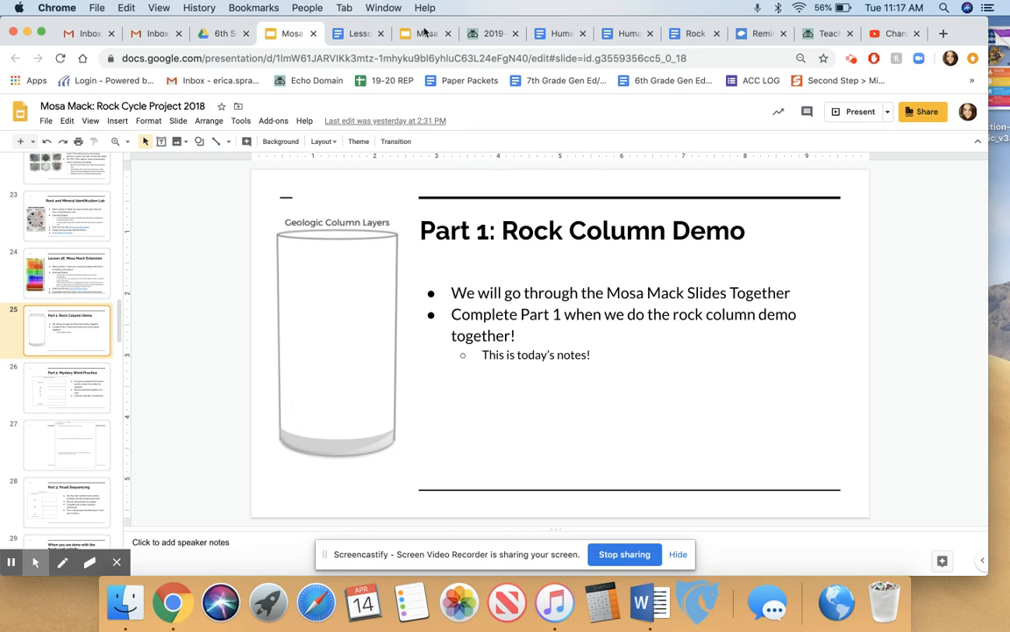
left_click(425, 34)
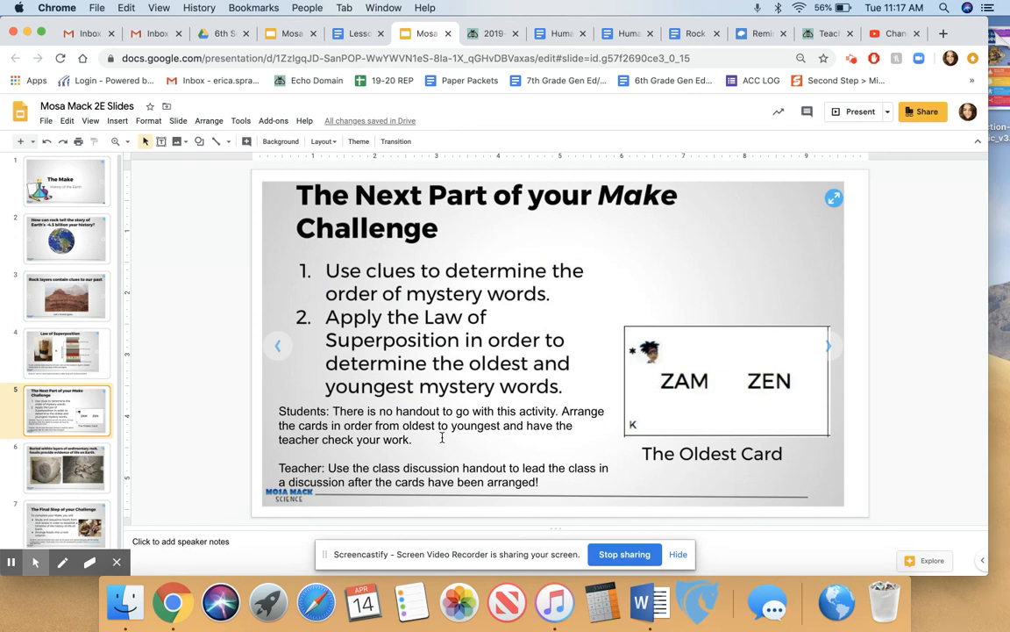
mouse_move(350, 299)
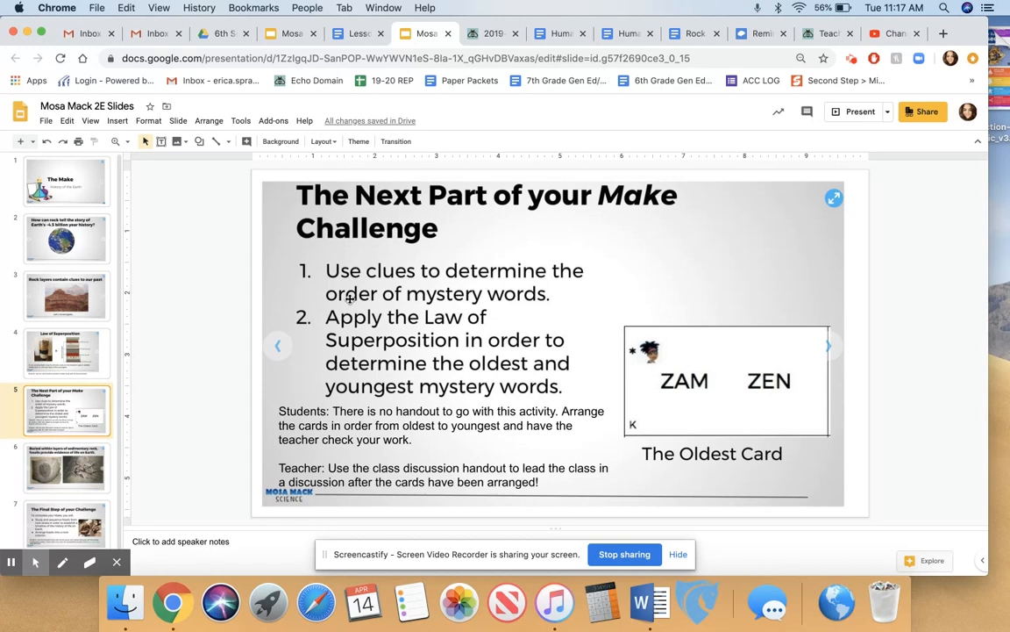
mouse_move(783, 400)
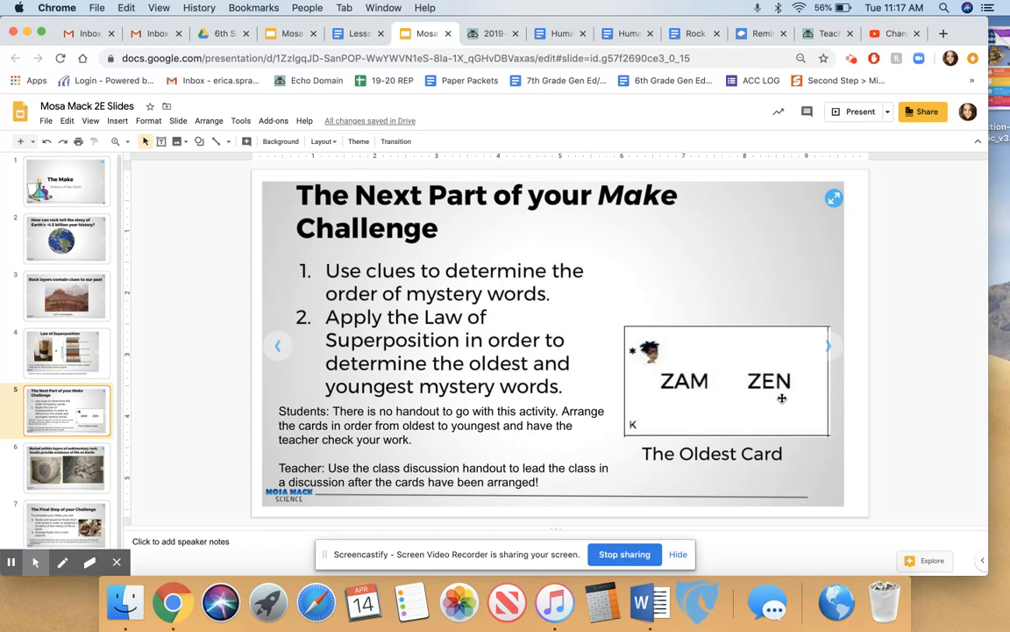
mouse_move(505, 389)
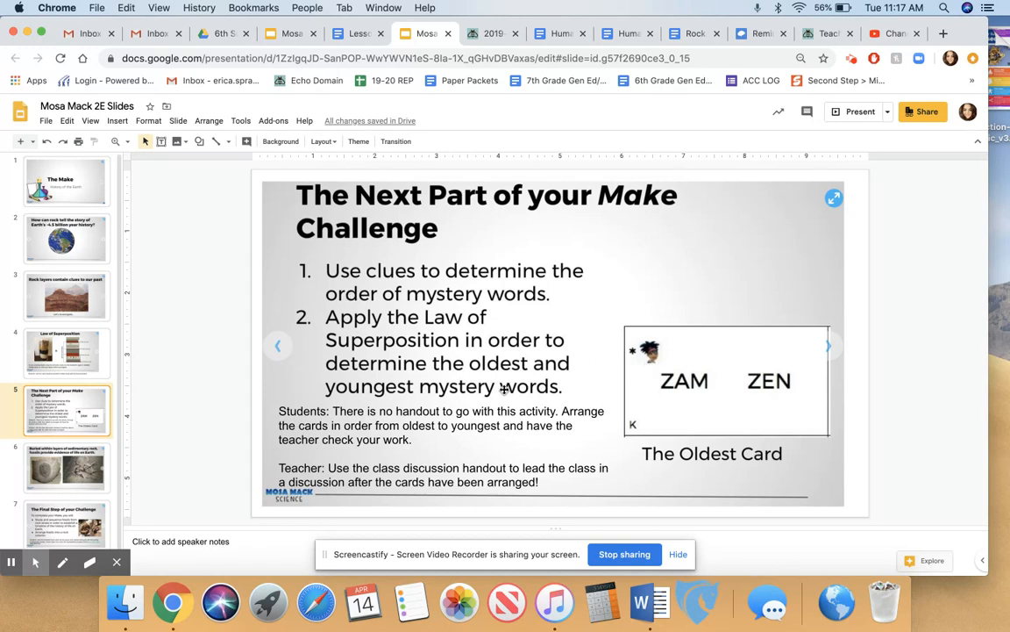
mouse_move(775, 379)
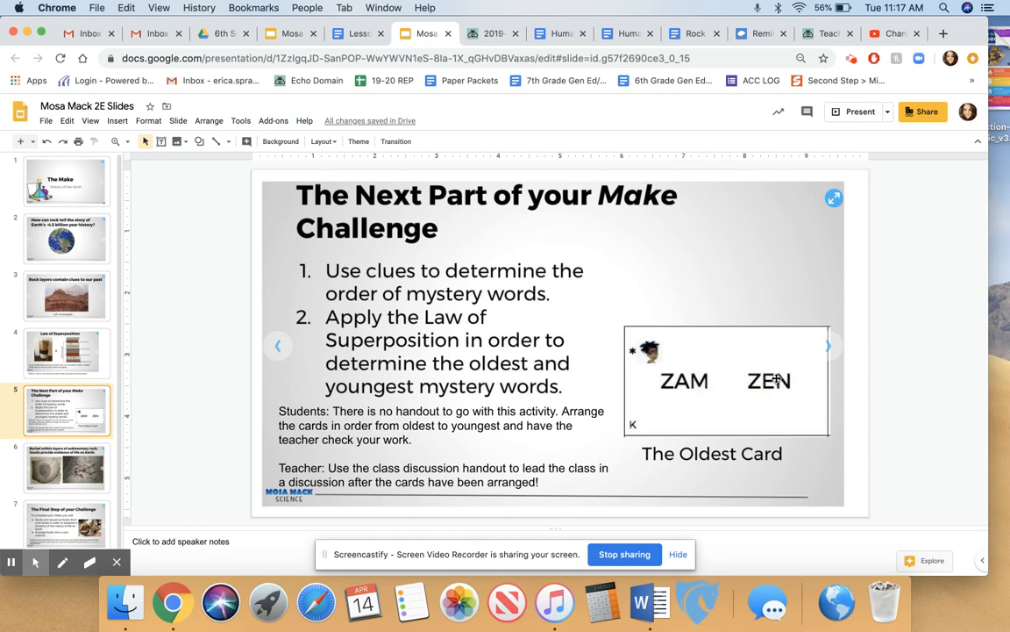
mouse_move(502, 330)
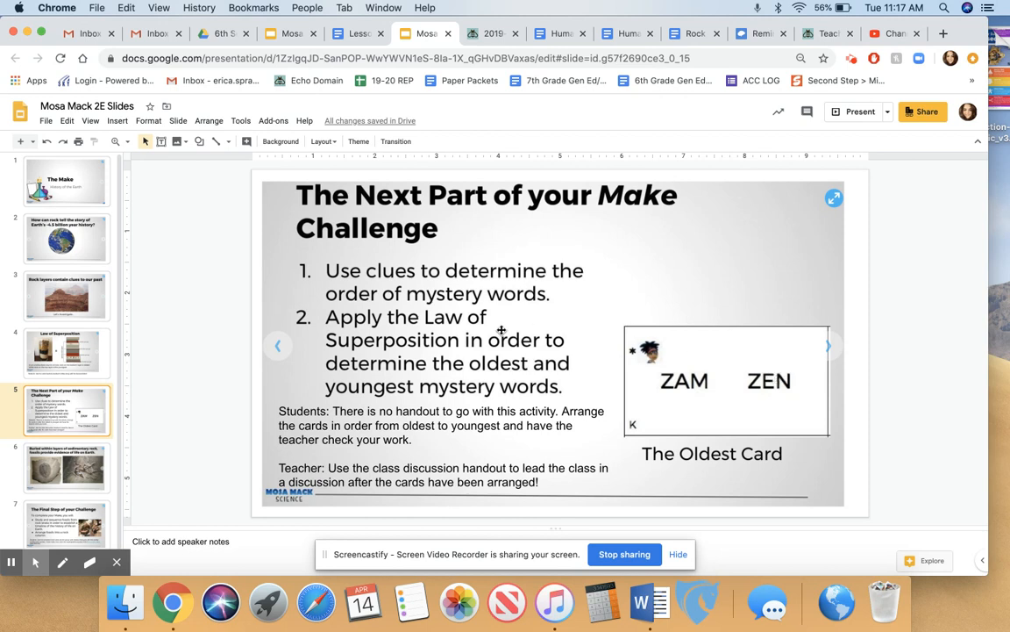
left_click(224, 33)
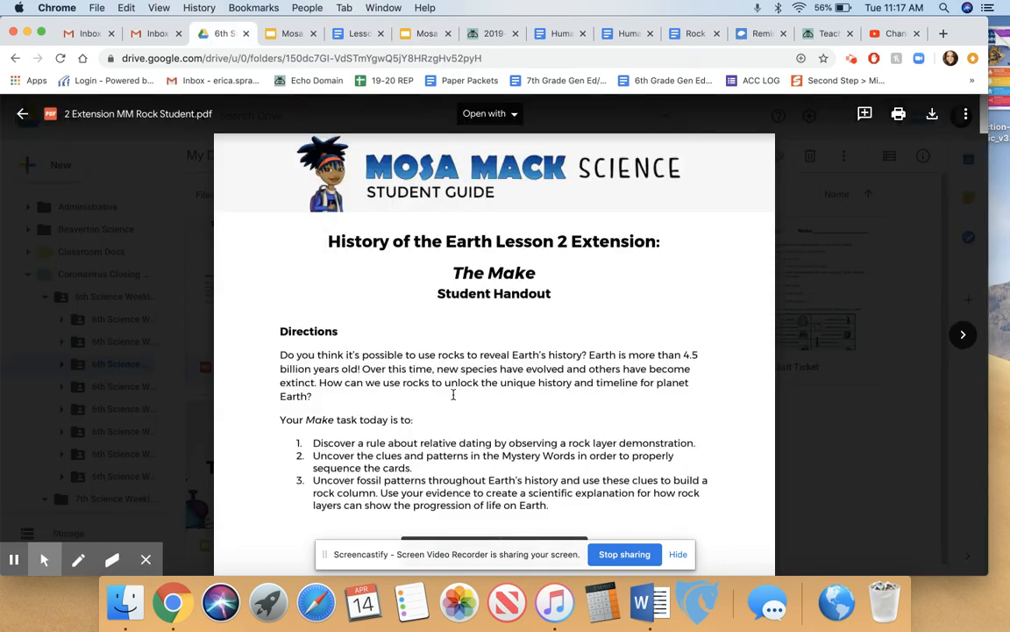
mouse_move(507, 435)
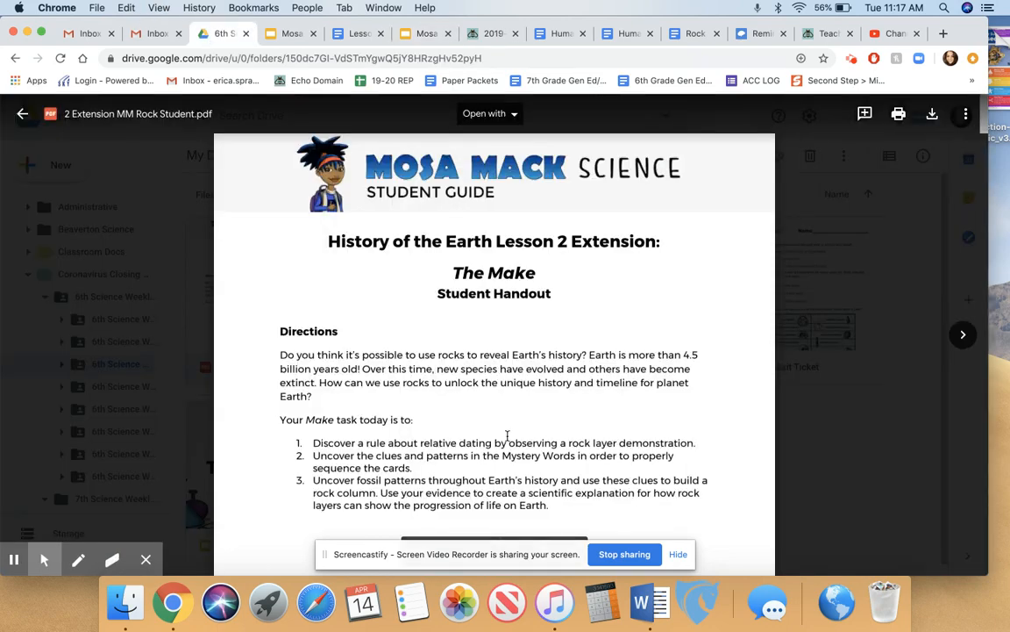
- Scroll the handout to the Appendix A Mystery Word Cards page, then return to the Make Challenge slide
scroll("down", 3)
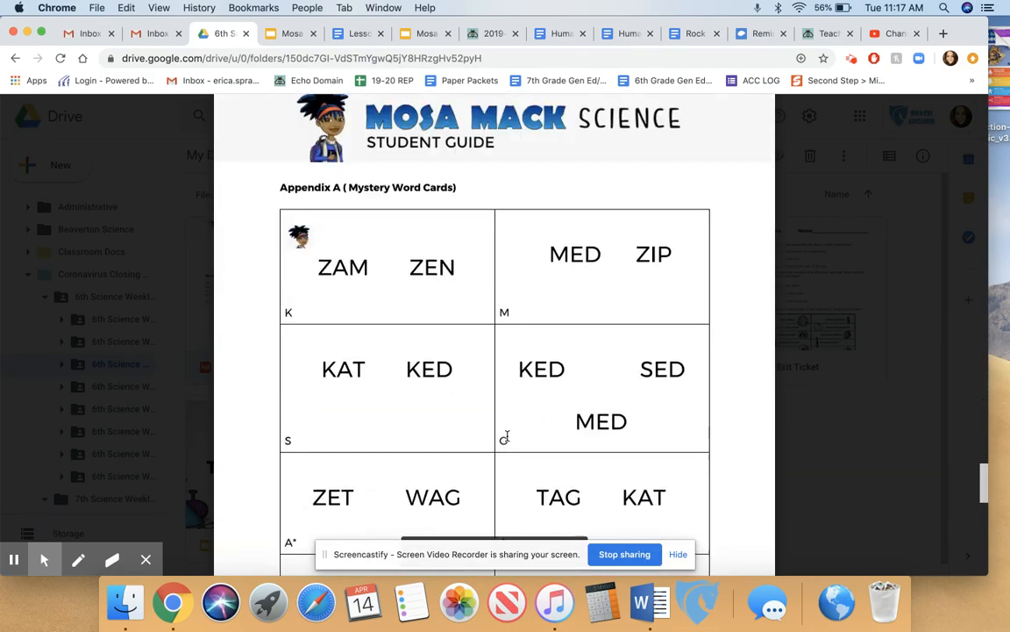
scroll("down", 3)
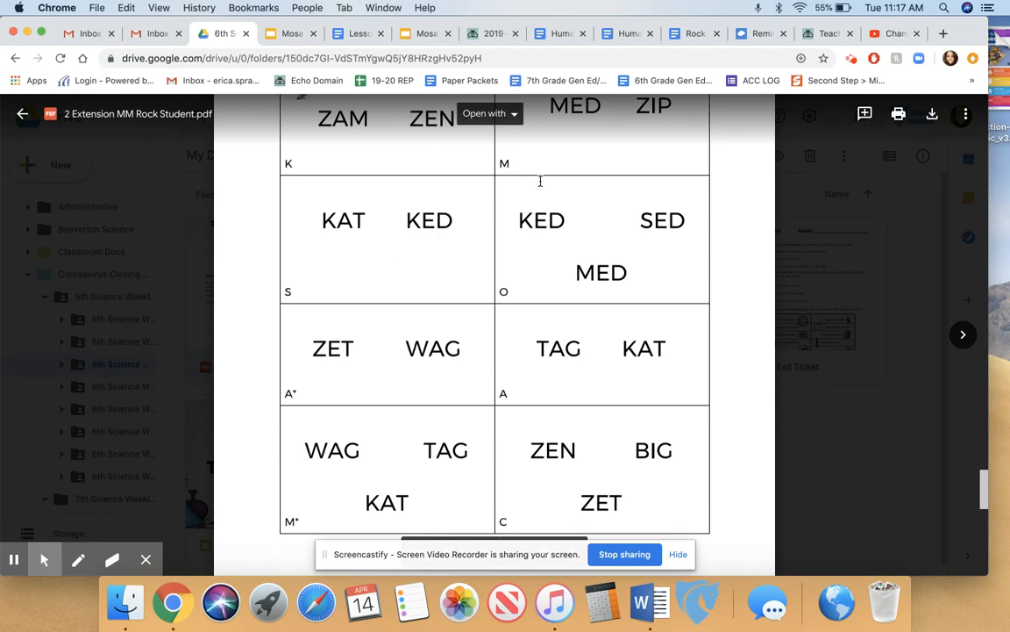
mouse_move(438, 351)
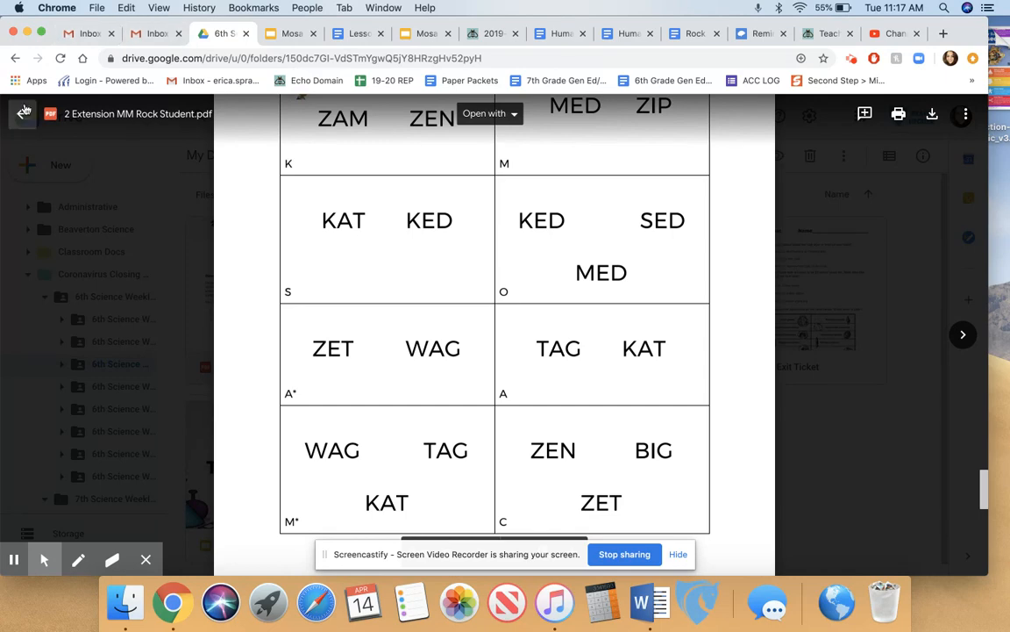
left_click(425, 34)
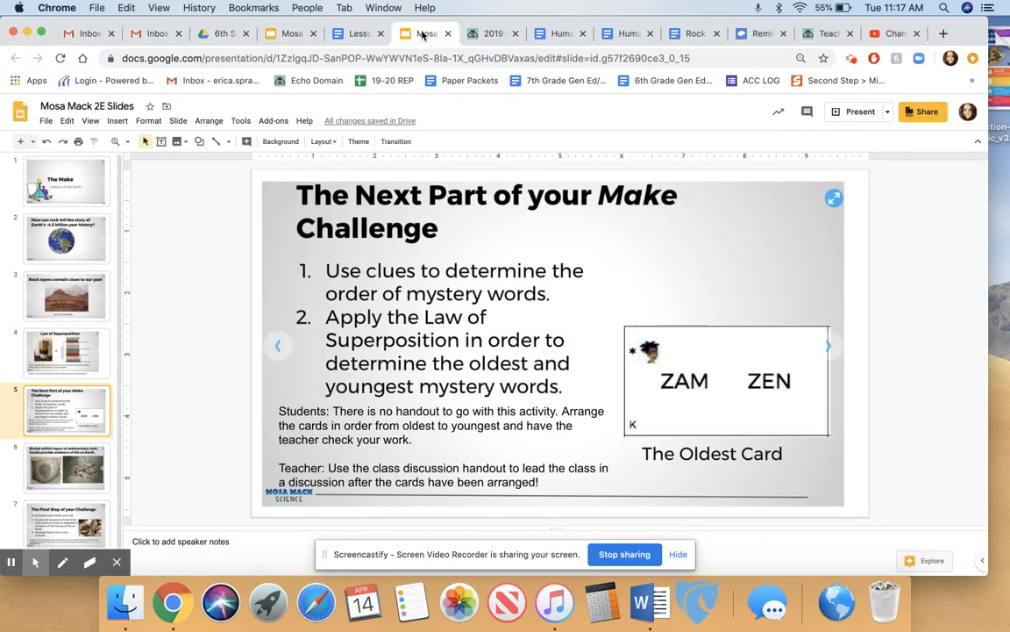
- Move through slide 6, fossil evidence, to slide 7, The Final Step of your Challenge
left_click(66, 467)
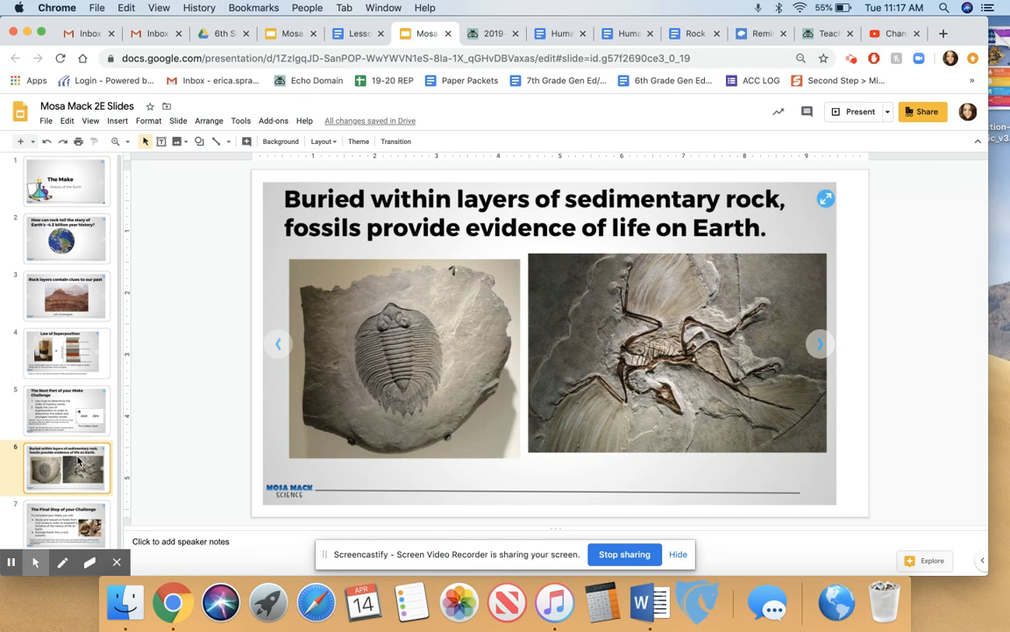
left_click(67, 523)
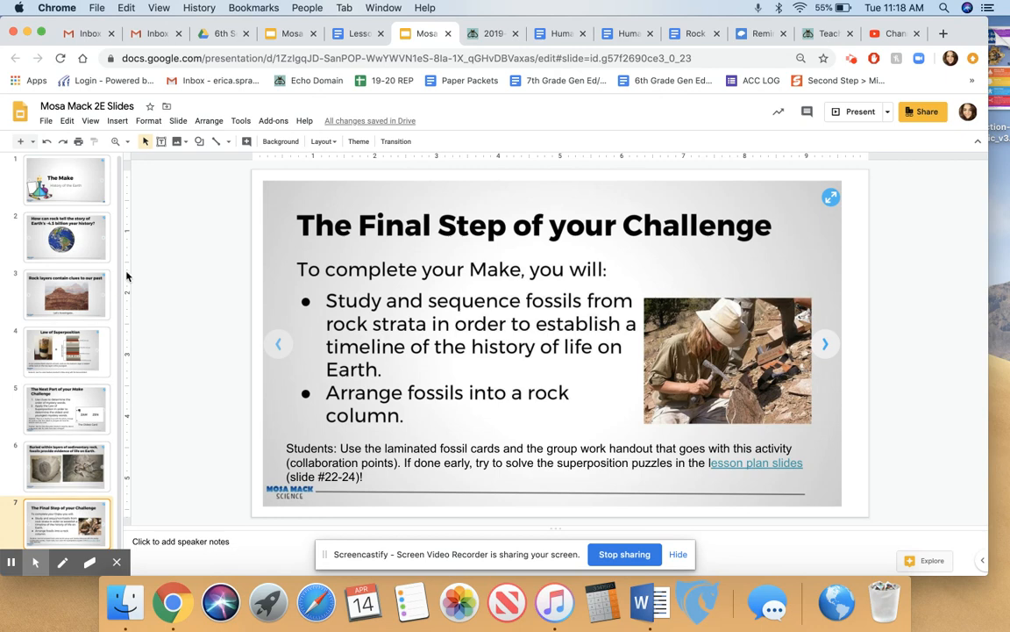
mouse_move(195, 20)
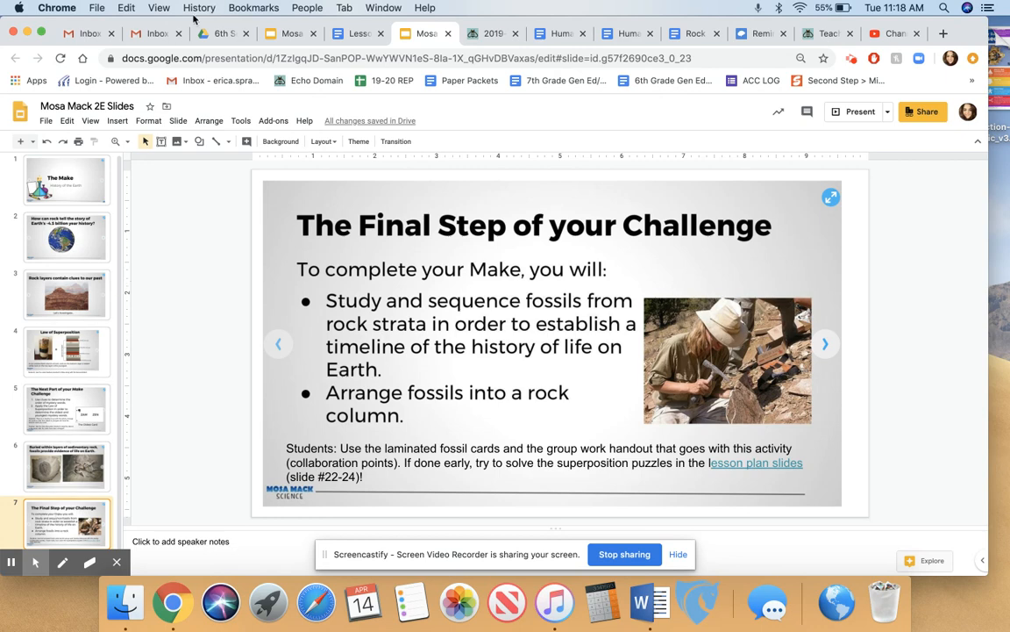
- Scroll the handout PDF through the Appendix B Fossil Rock Evidence pages, then return to the Final Step slide
left_click(219, 34)
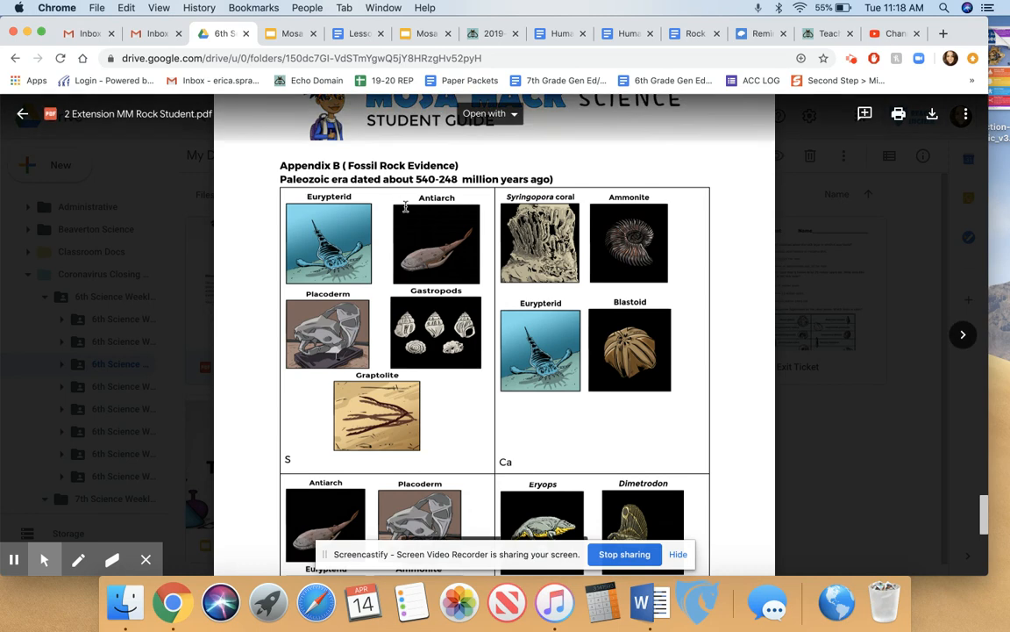
mouse_move(319, 453)
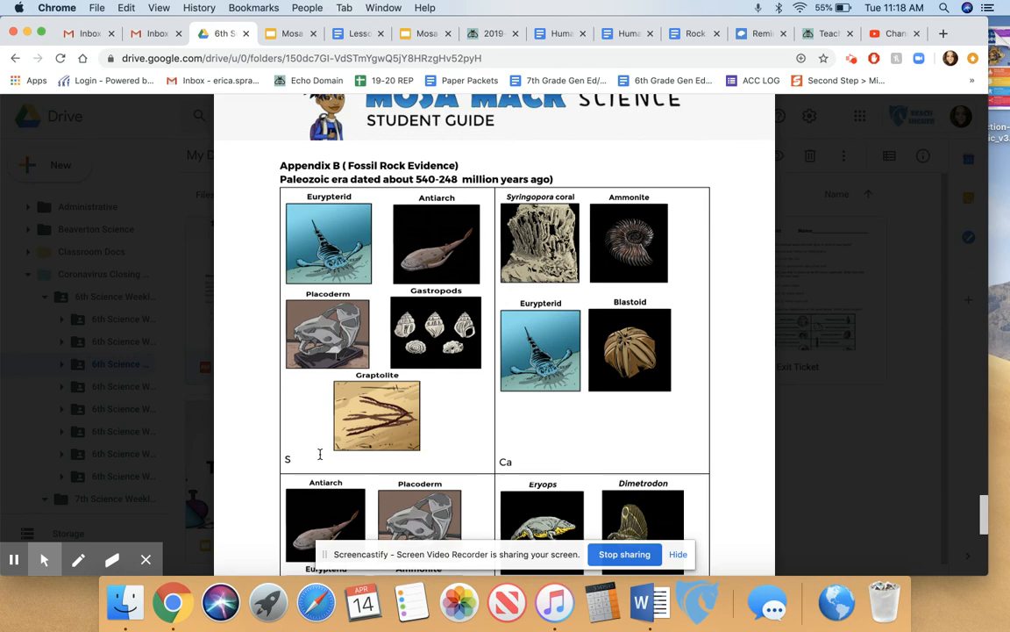
mouse_move(332, 432)
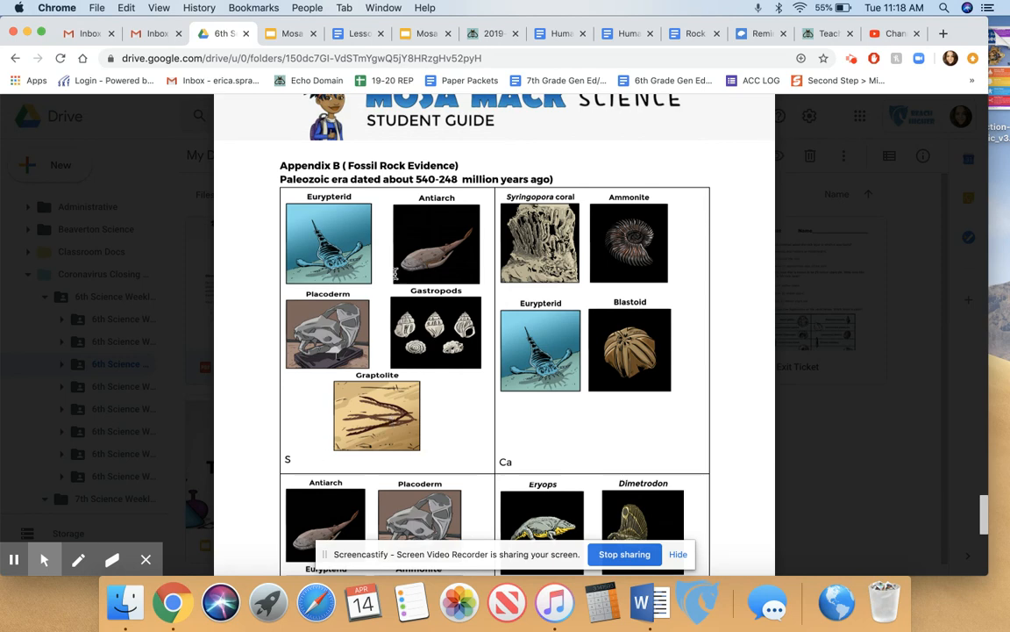
scroll("down", 3)
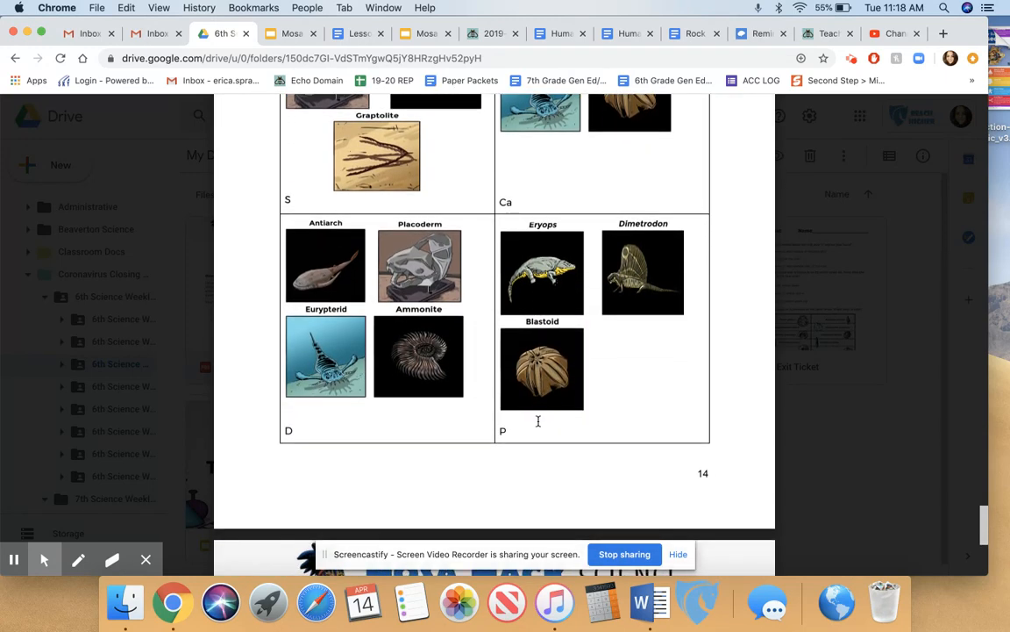
scroll("down", 3)
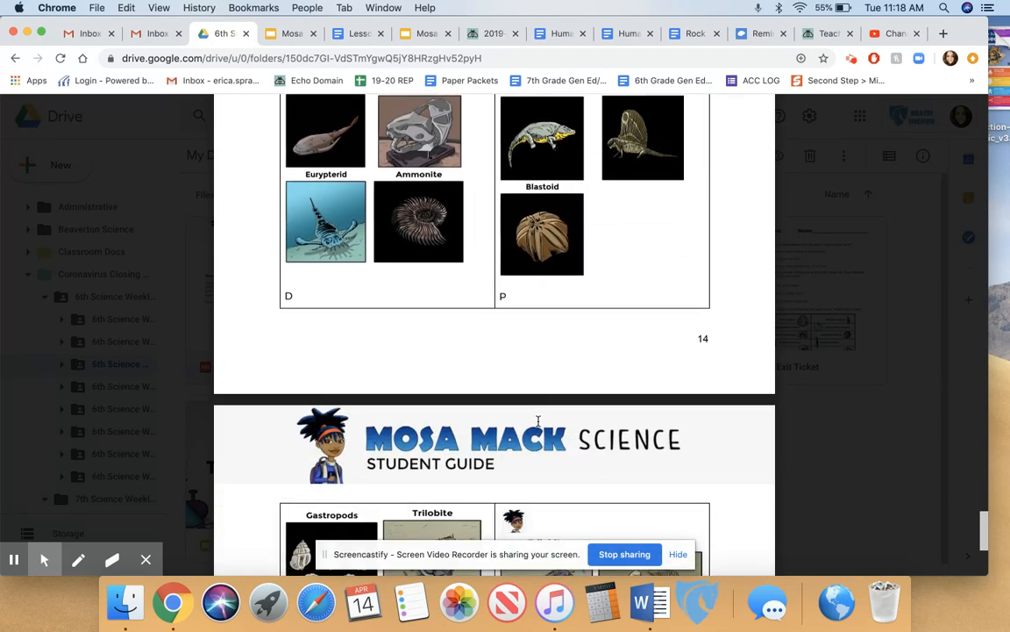
scroll("down", 3)
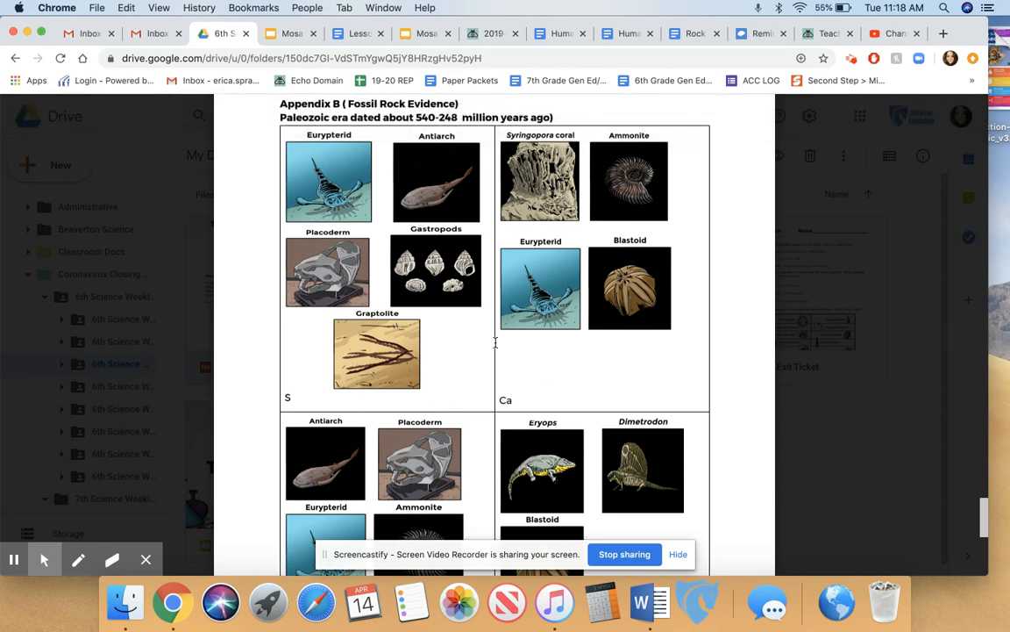
mouse_move(461, 382)
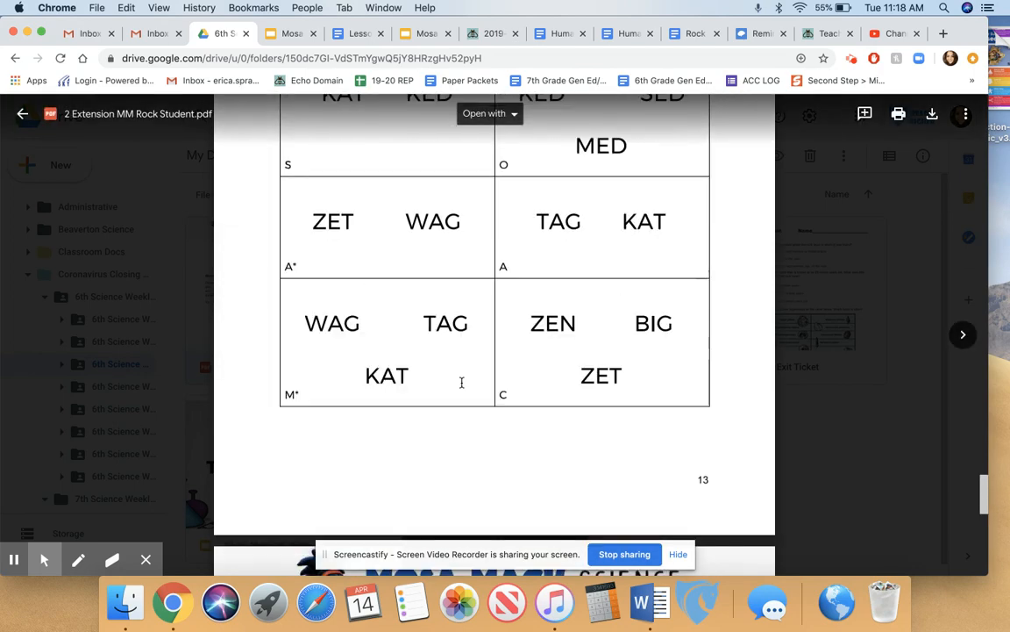
left_click(425, 33)
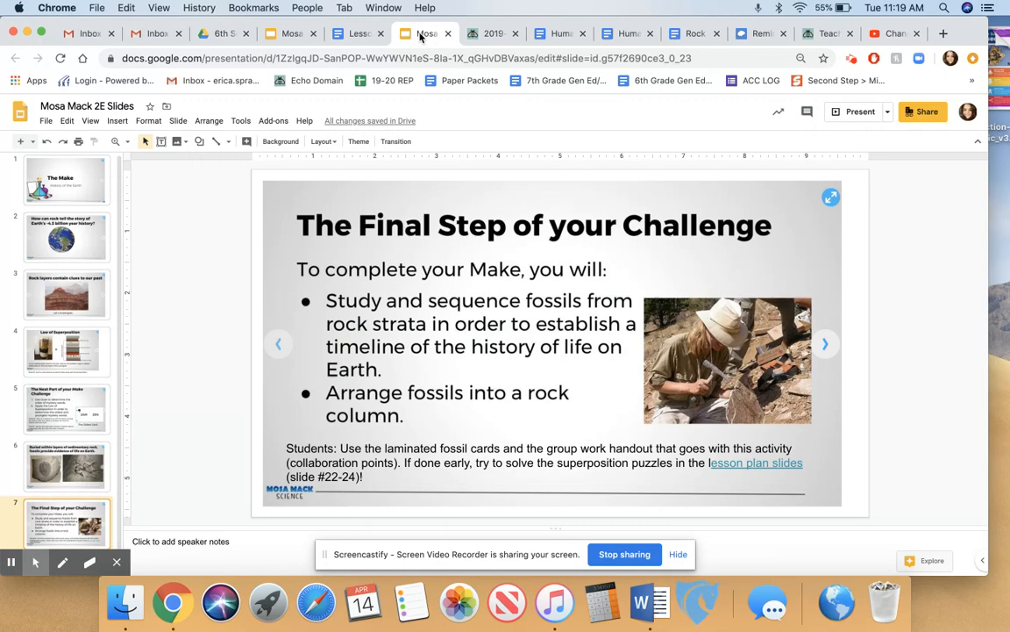
- Return to the Law of Superposition slide from The Final Step of your Challenge
left_click(67, 351)
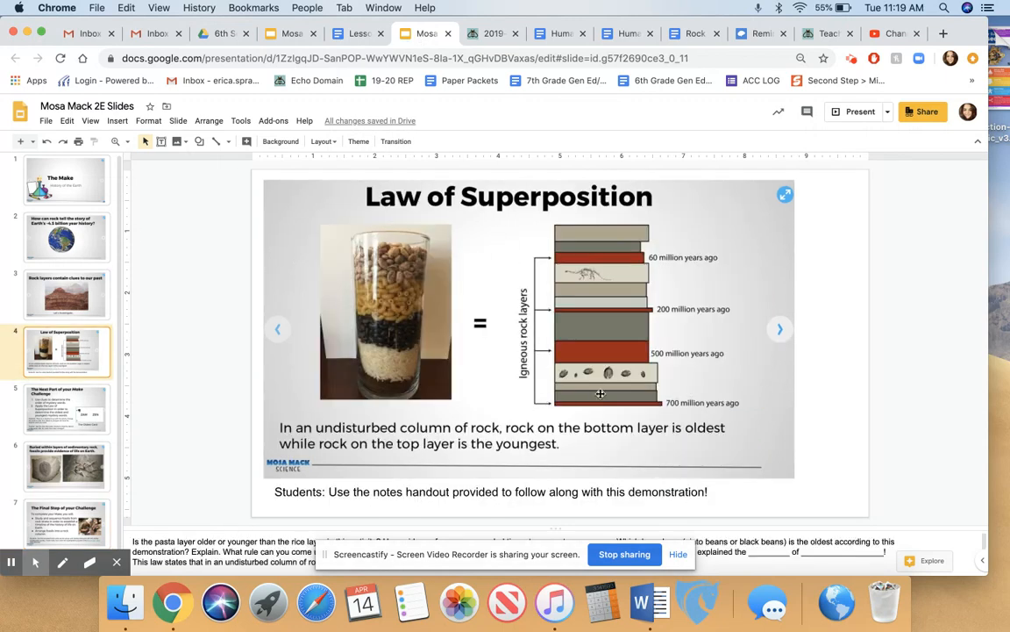
mouse_move(607, 401)
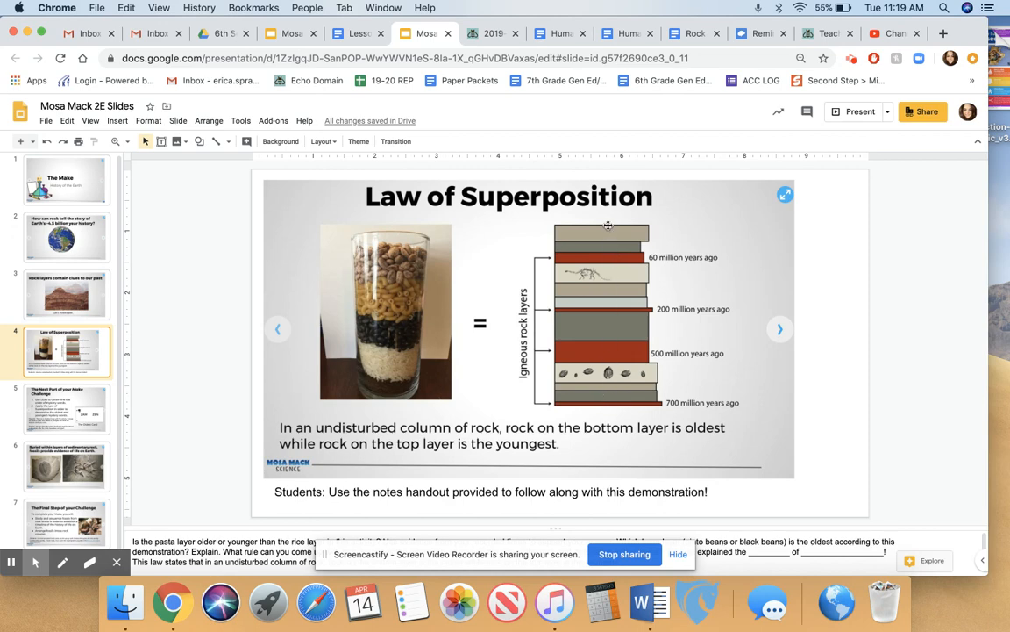
mouse_move(62, 379)
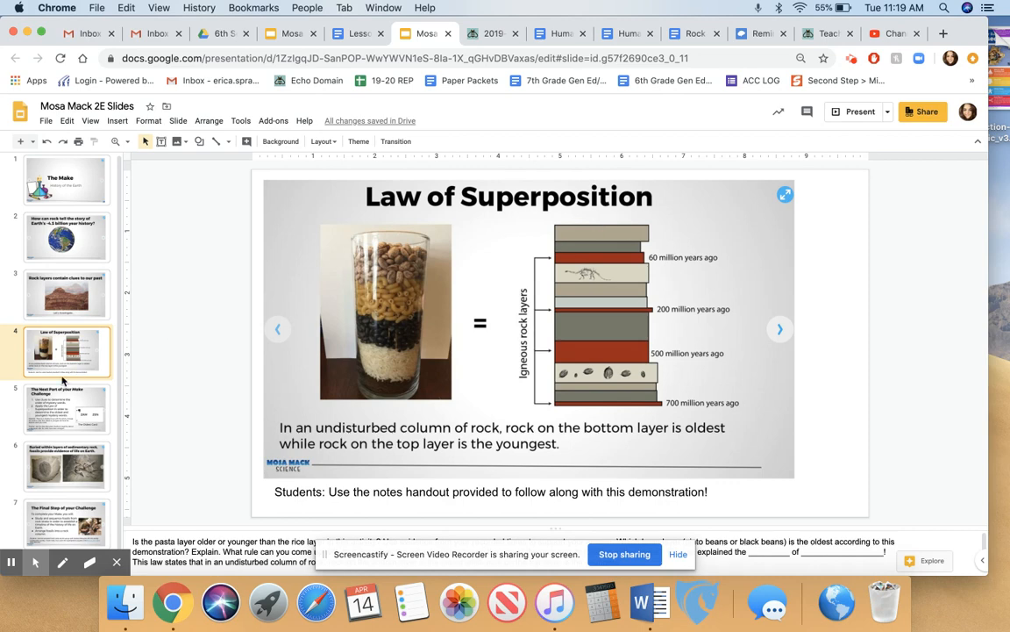
mouse_move(49, 419)
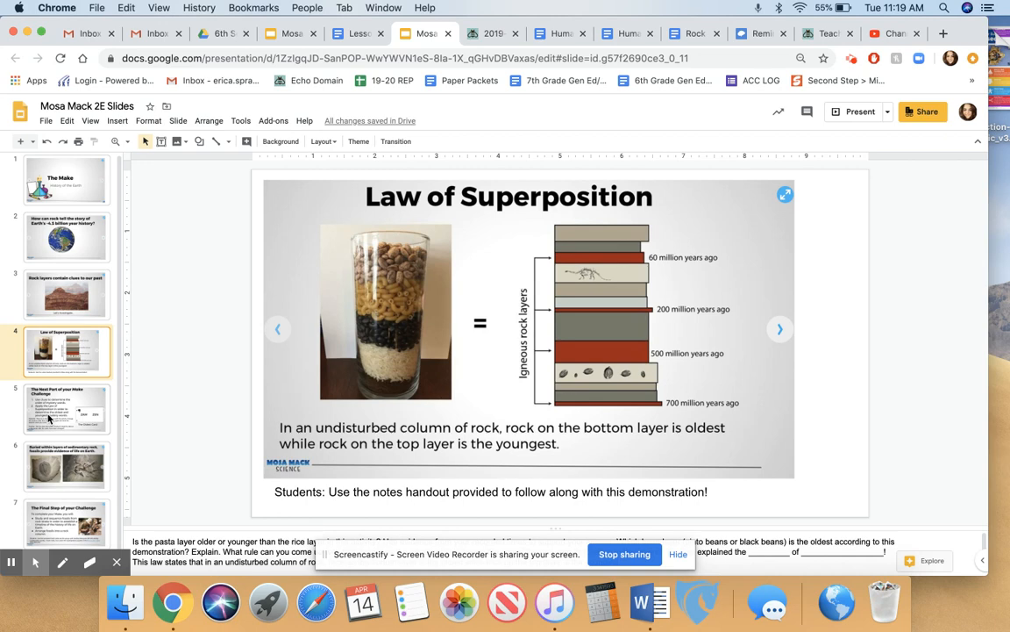
mouse_move(49, 418)
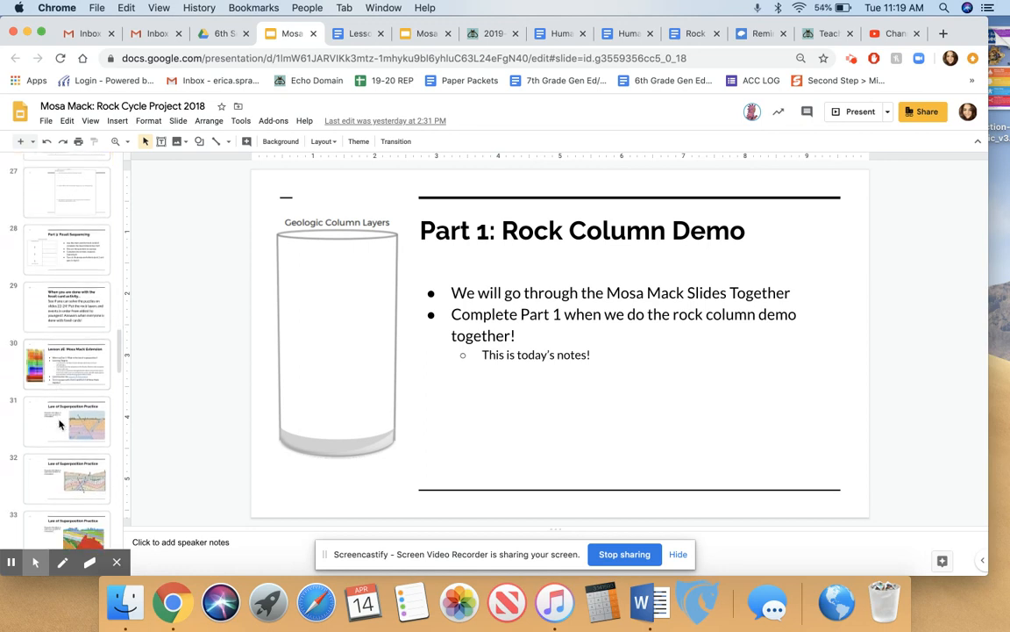
- Bring up slide 31, Law of Superposition Practice, and present it full screen
left_click(67, 421)
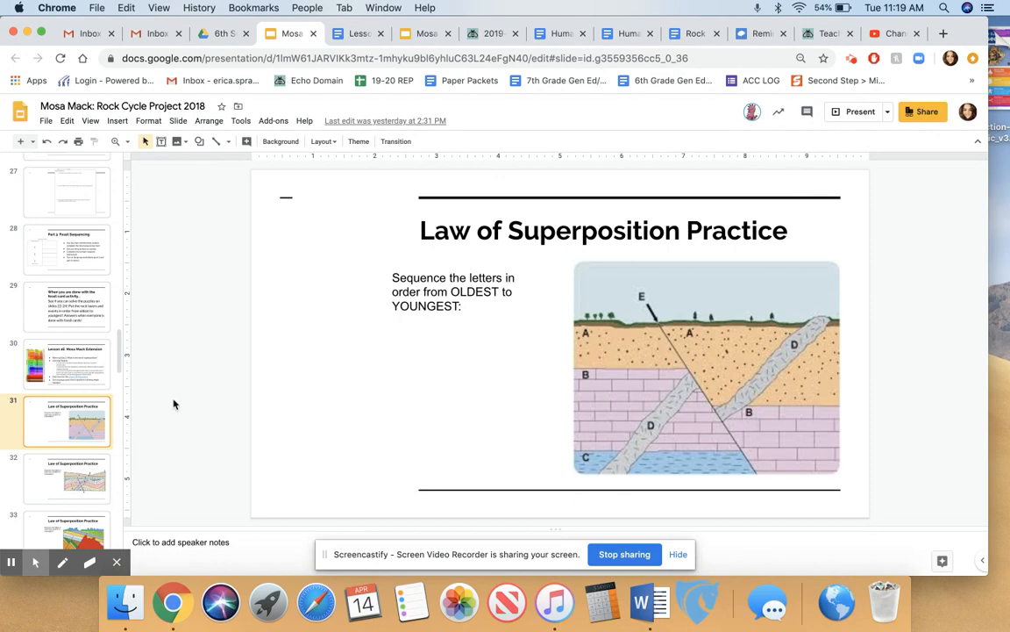
left_click(859, 112)
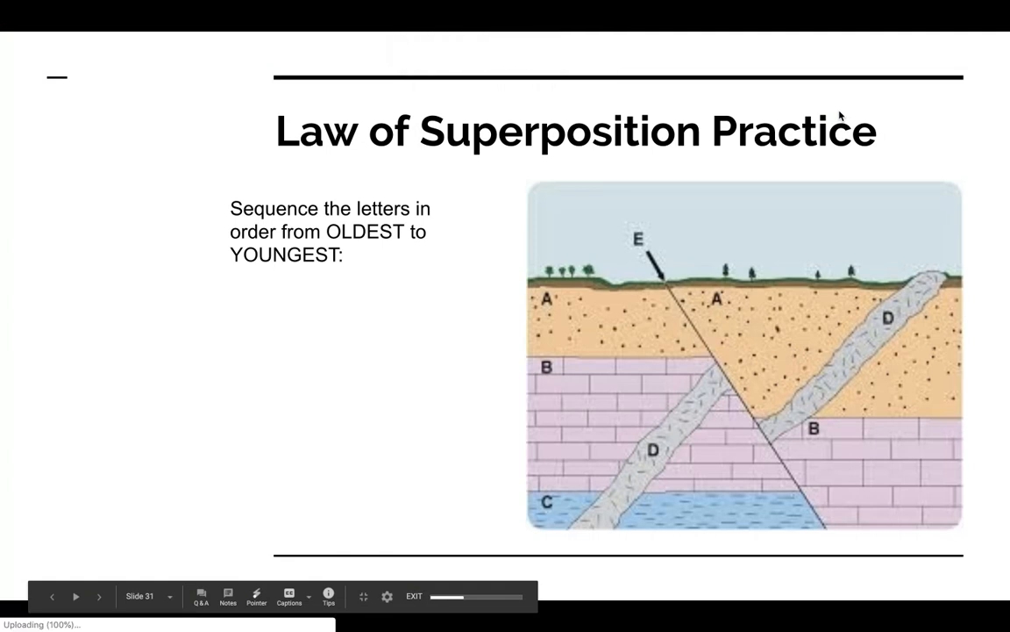
mouse_move(227, 321)
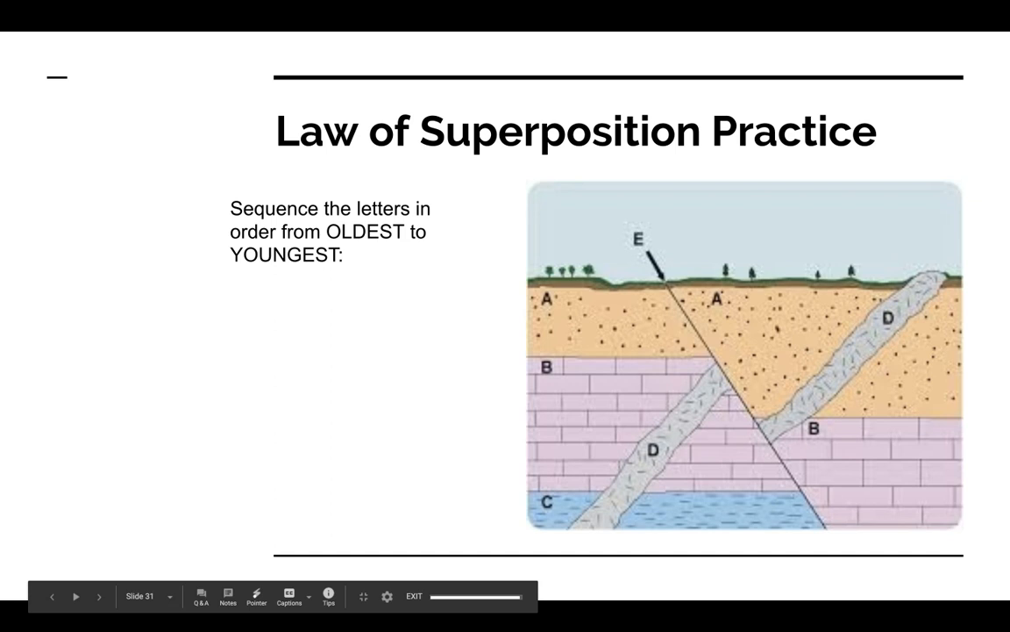
mouse_move(616, 551)
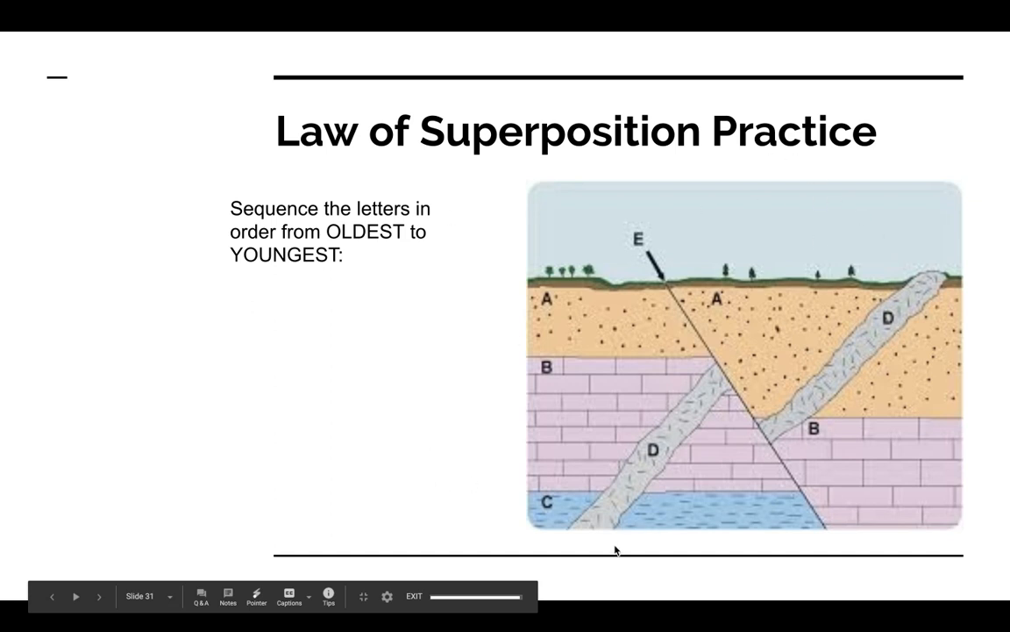
mouse_move(600, 544)
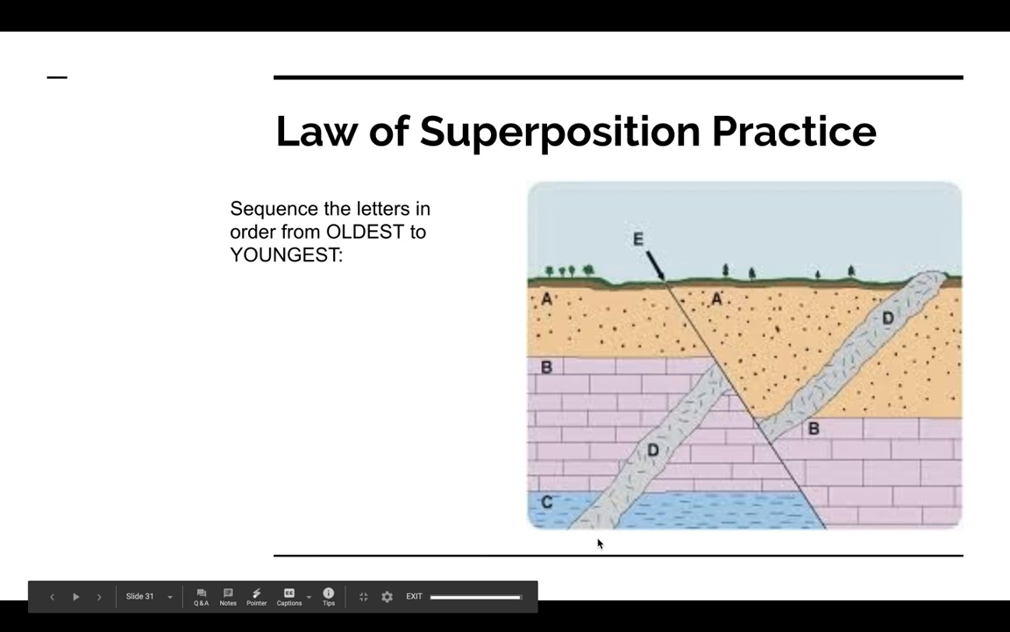
mouse_move(553, 514)
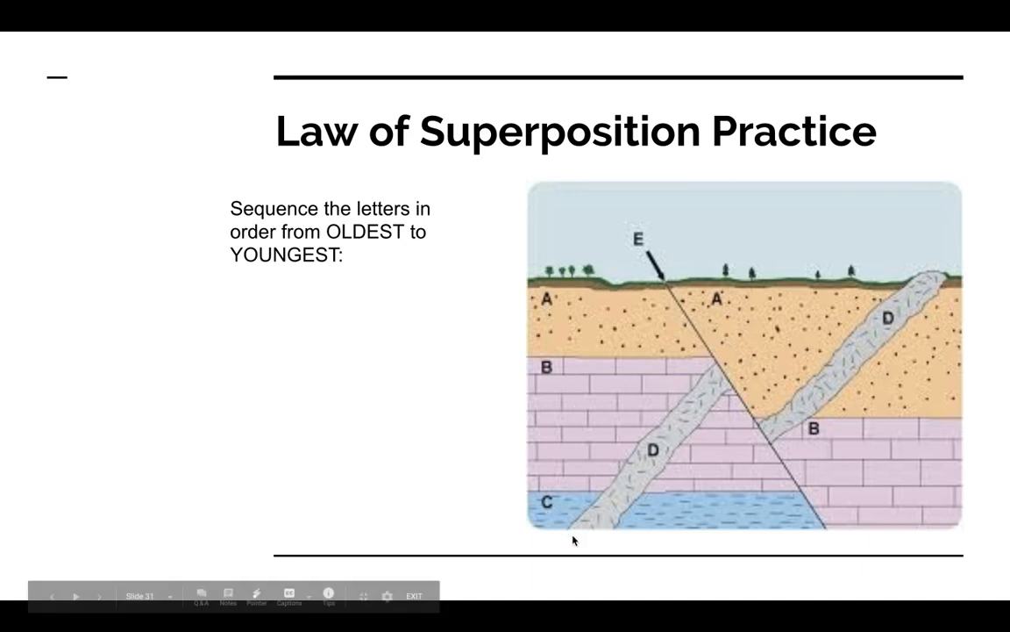
mouse_move(644, 463)
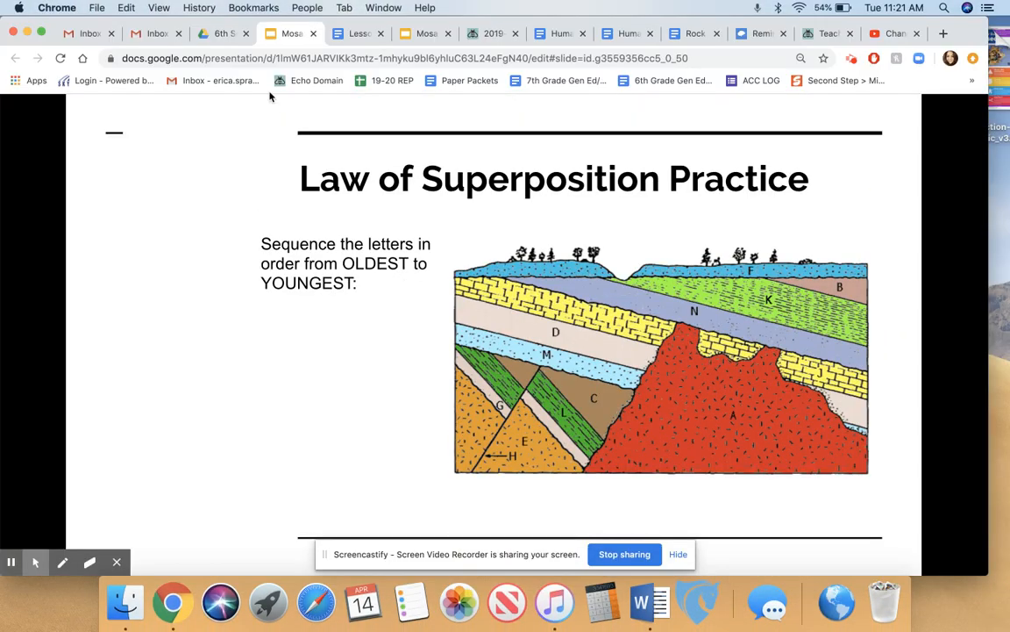
- Reopen the handout PDF at the Appendix B fossil cards for eras S, Ca, D and P
left_click(221, 34)
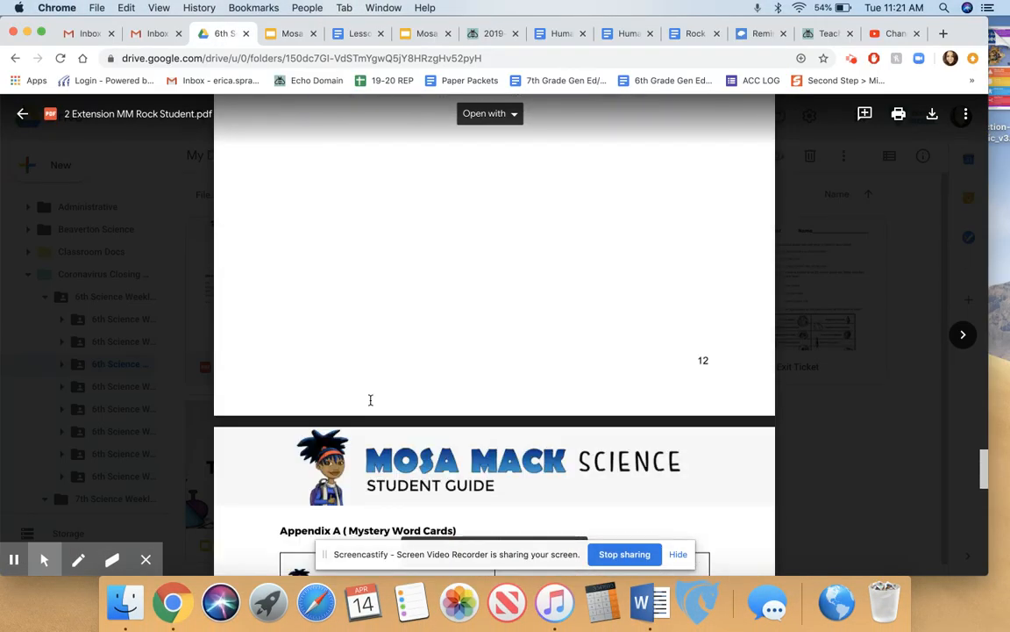
scroll("down", 3)
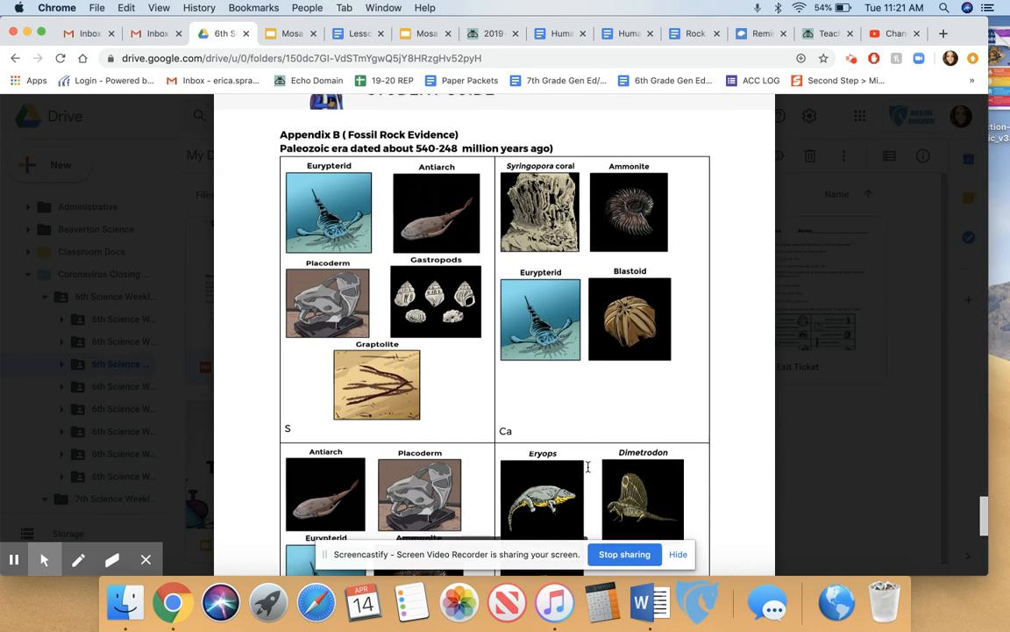
scroll("down", 3)
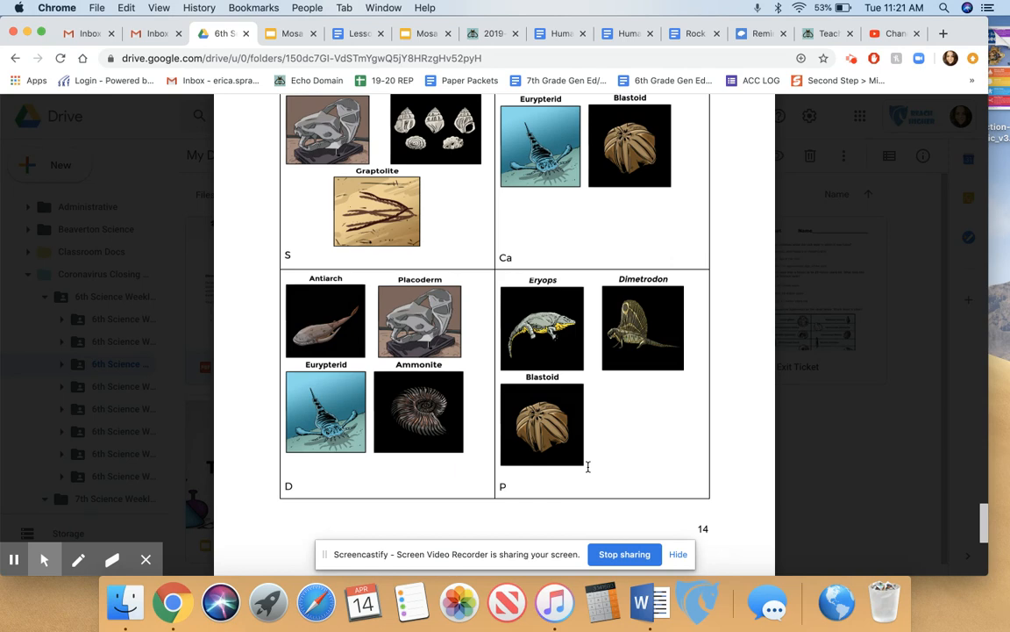
mouse_move(626, 284)
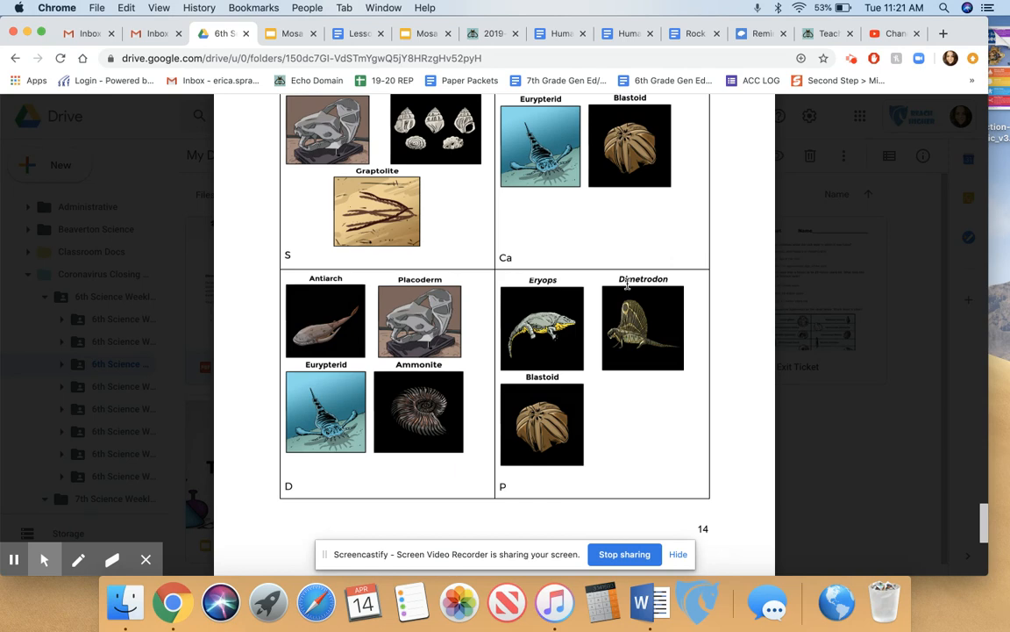